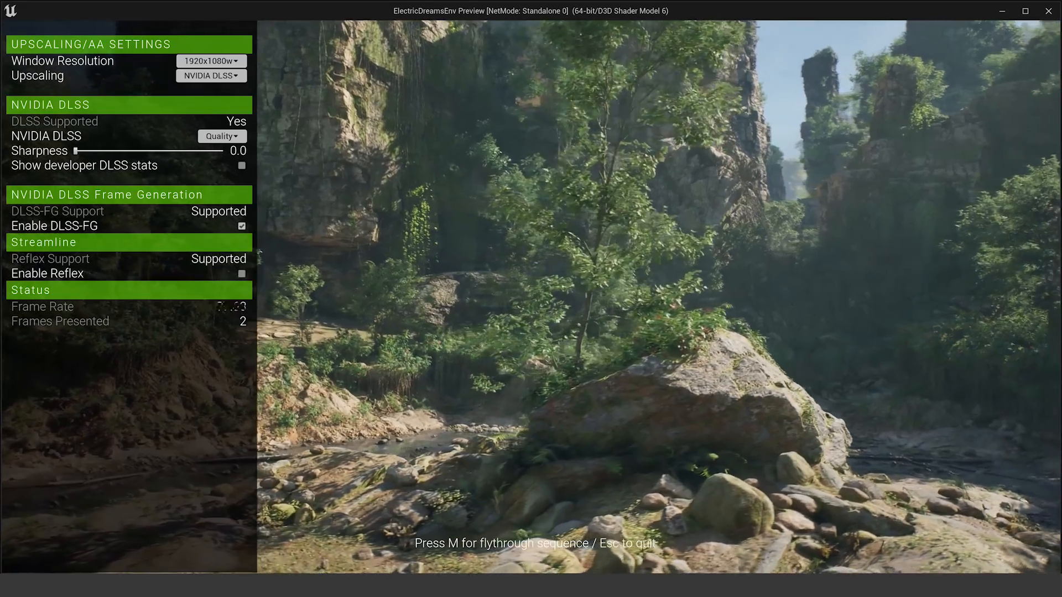
- Run the Electric Dreams and Valley of the Ancient previews and toggle Enable DLSS-FG on and off in the DLSS widget
key(m)
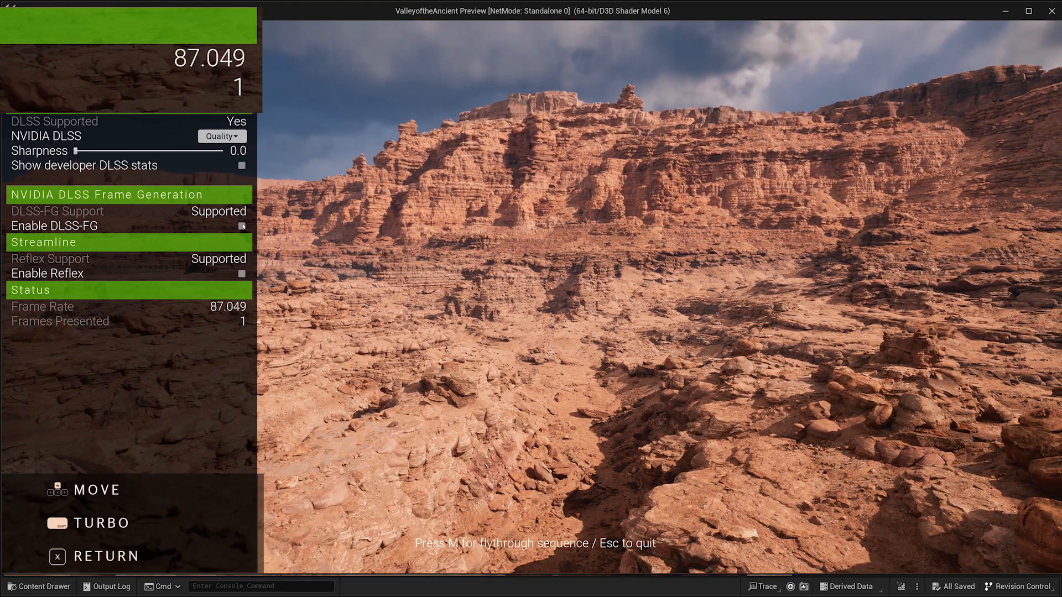
click(242, 226)
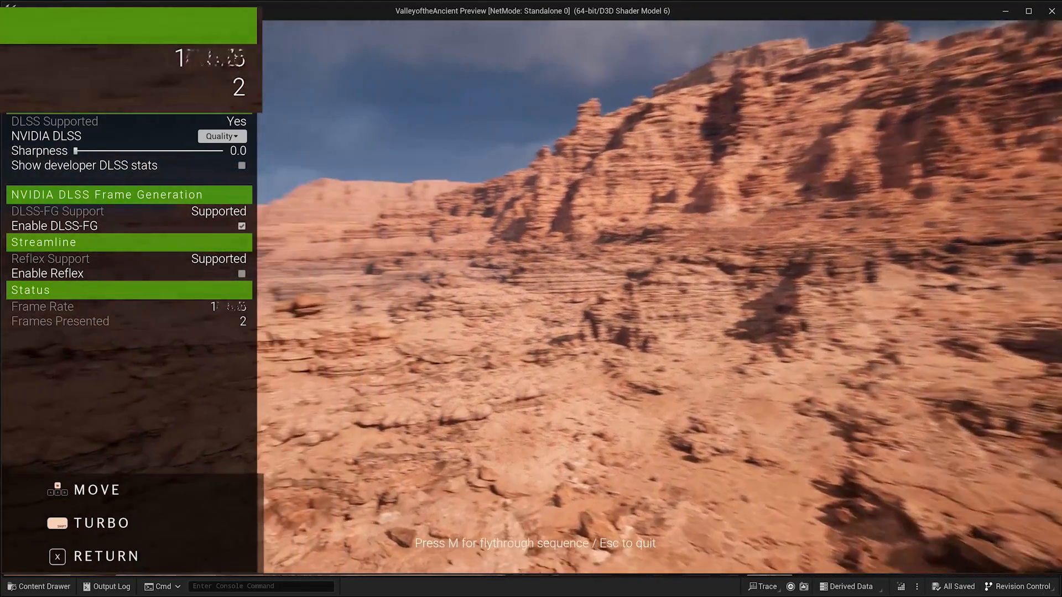
key(m)
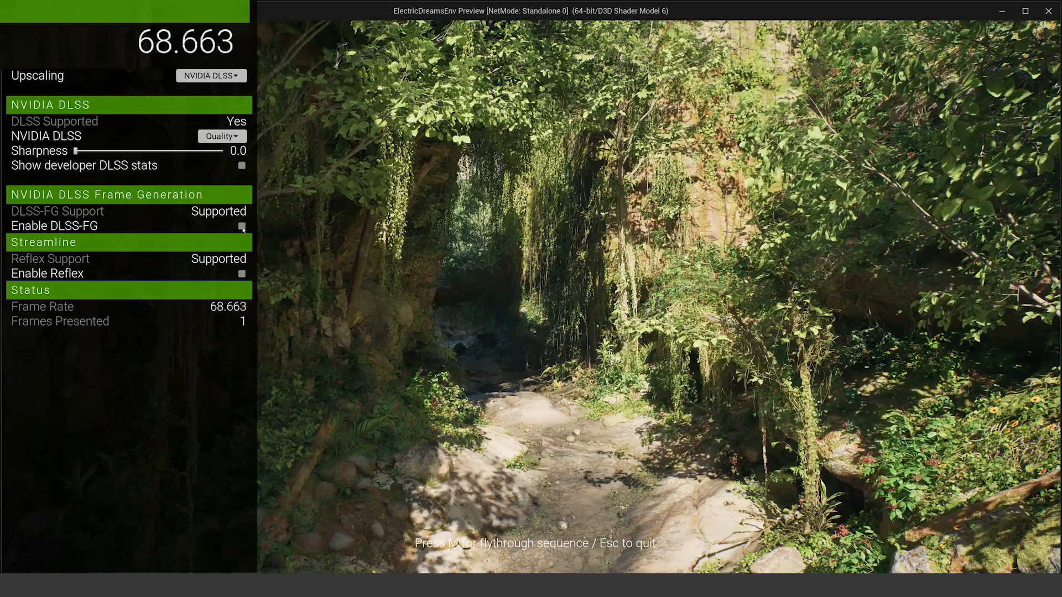
click(241, 225)
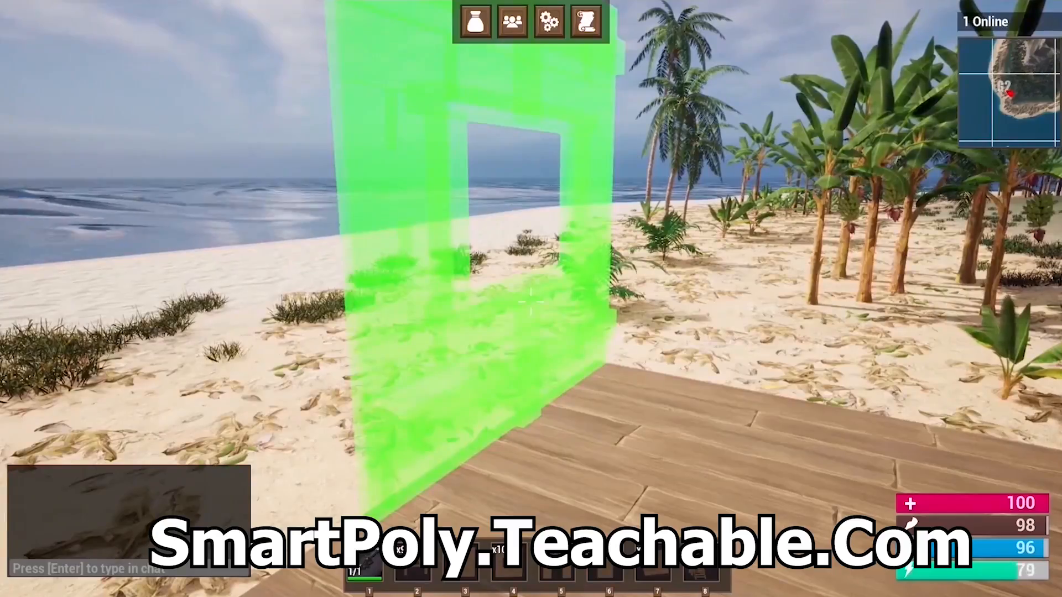
- Show the SmartPoly Teachable course page scrolled to the 'What's inside the course?' section
click(530, 301)
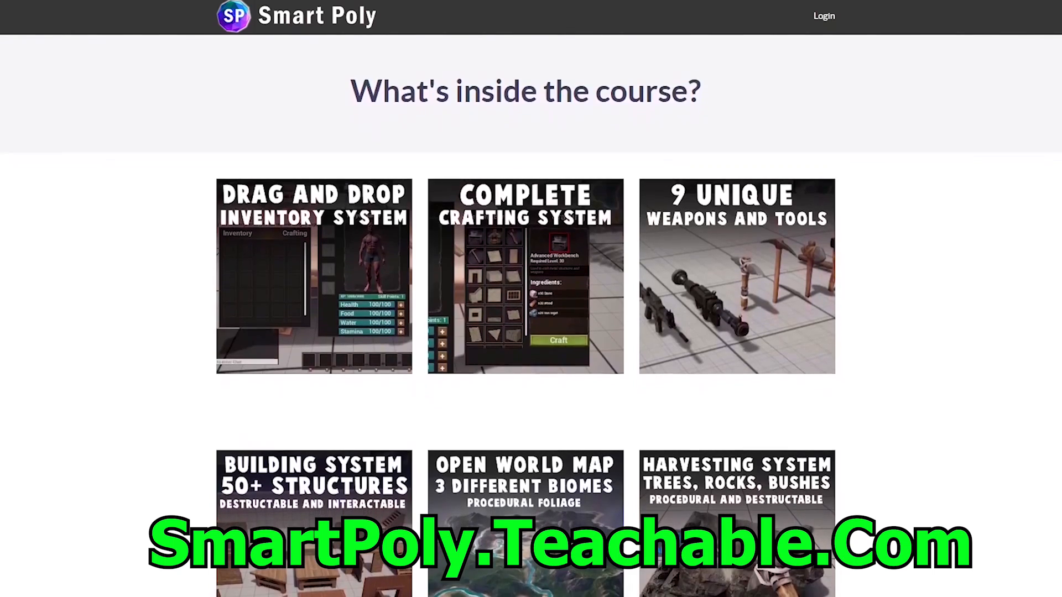
scroll(down, 3)
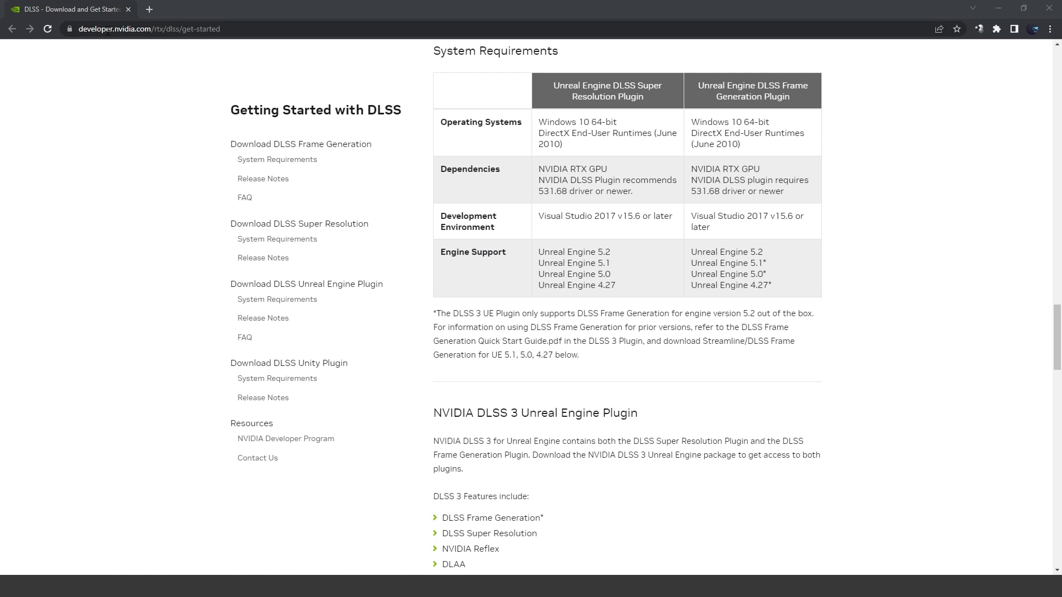
- Accept the NVIDIA DLSS End User License Agreement and start the DLSS 3 plugin download for UE 5.2
scroll(down, 3)
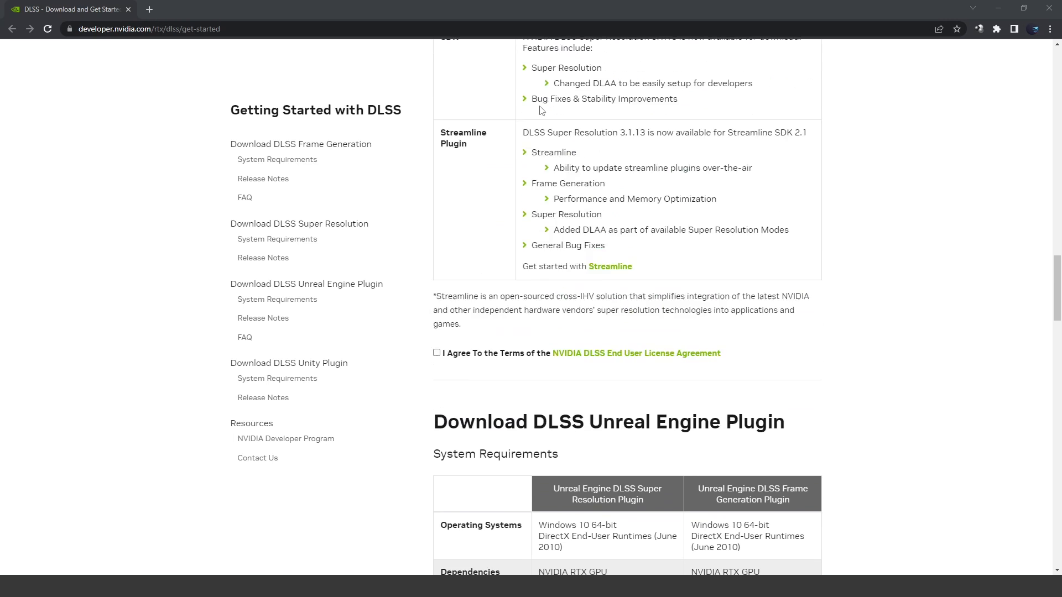
scroll(up, 3)
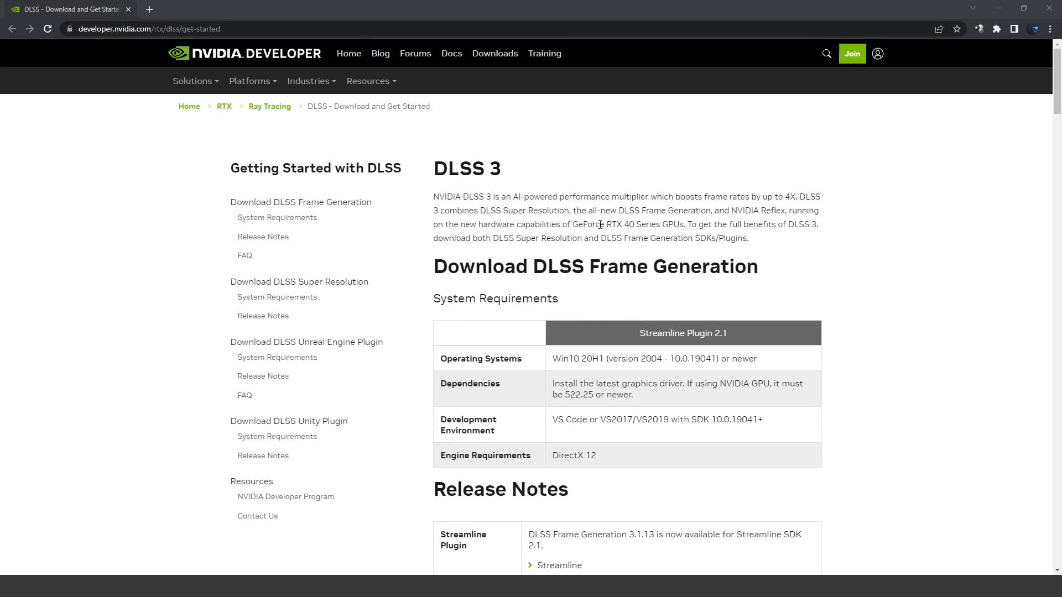
scroll(down, 3)
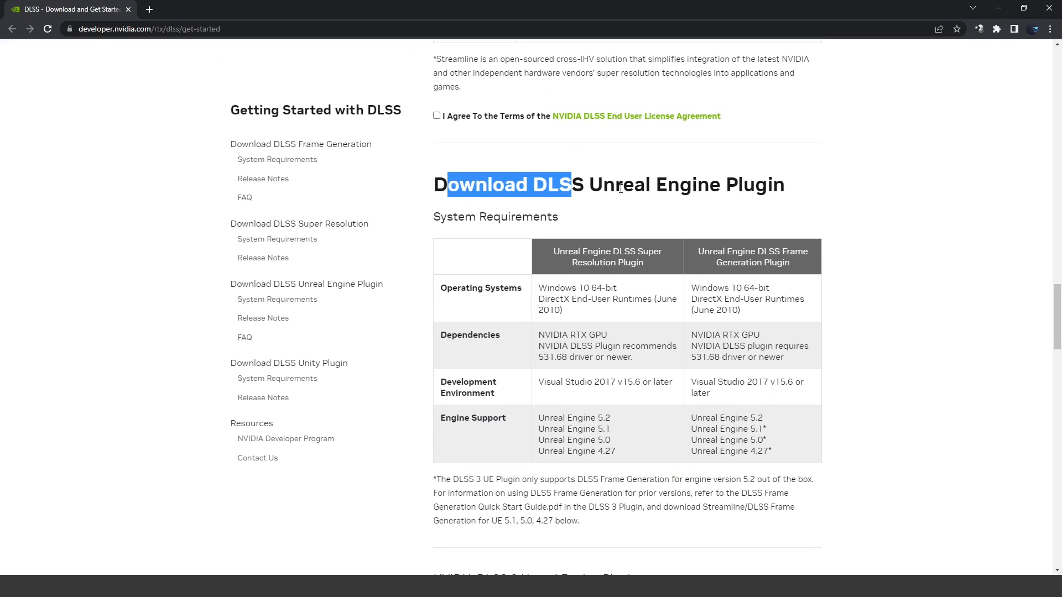
scroll(down, 3)
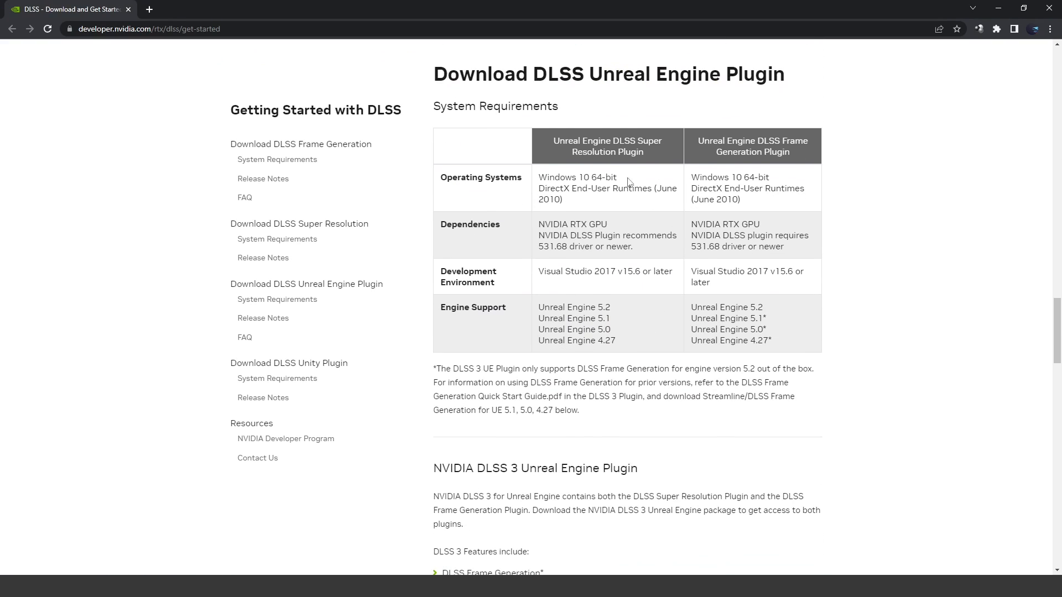
mouse_move(558, 109)
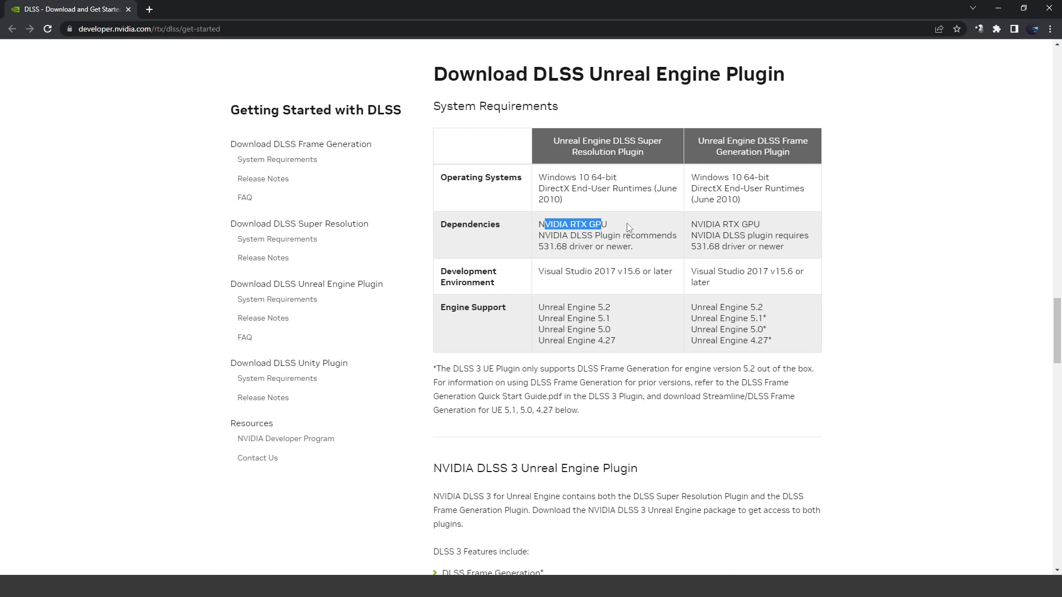
mouse_move(571, 256)
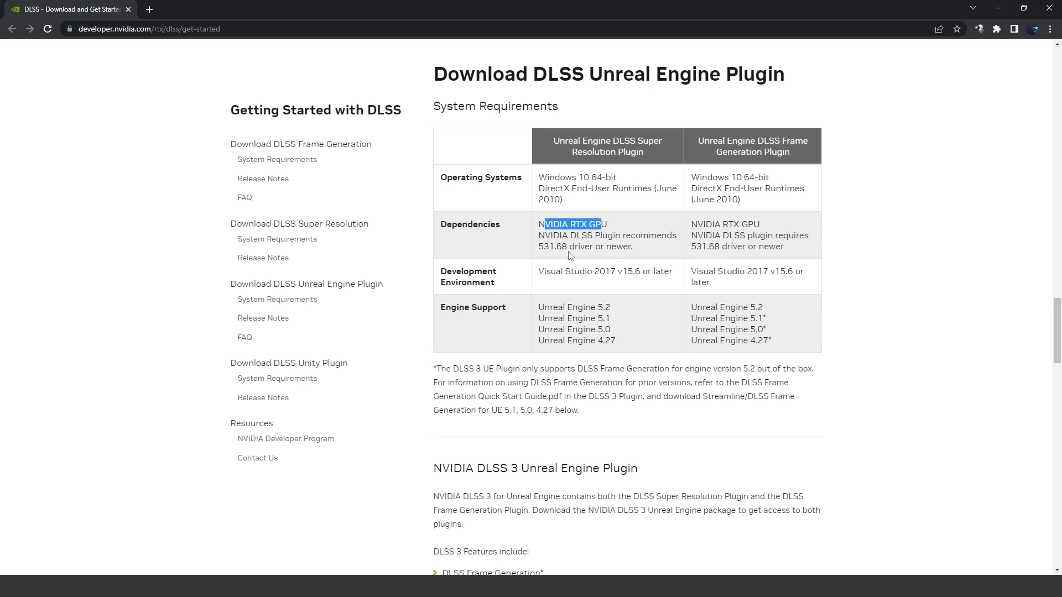
mouse_move(746, 243)
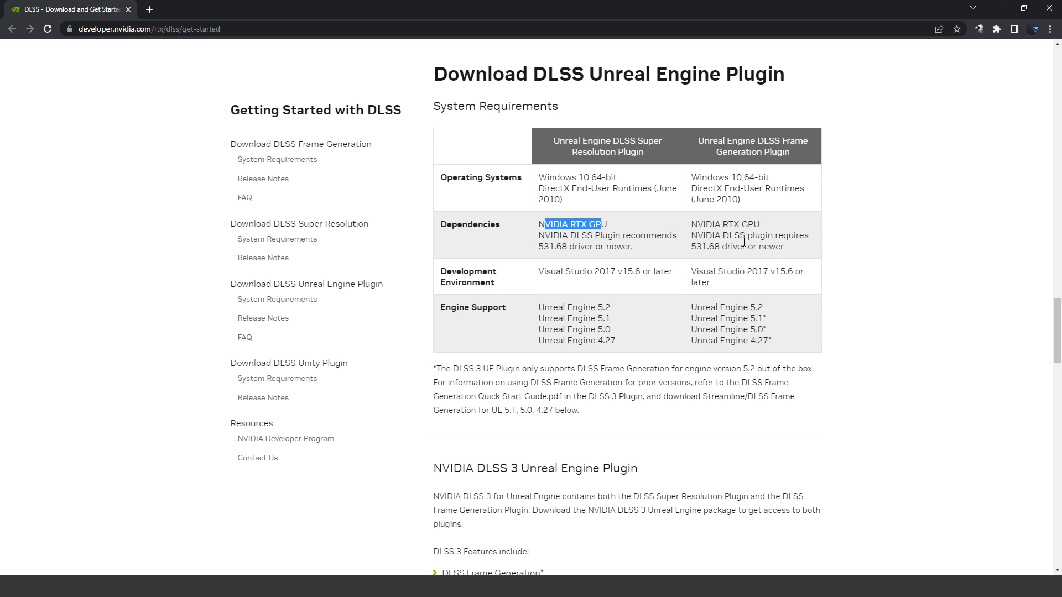
scroll(down, 3)
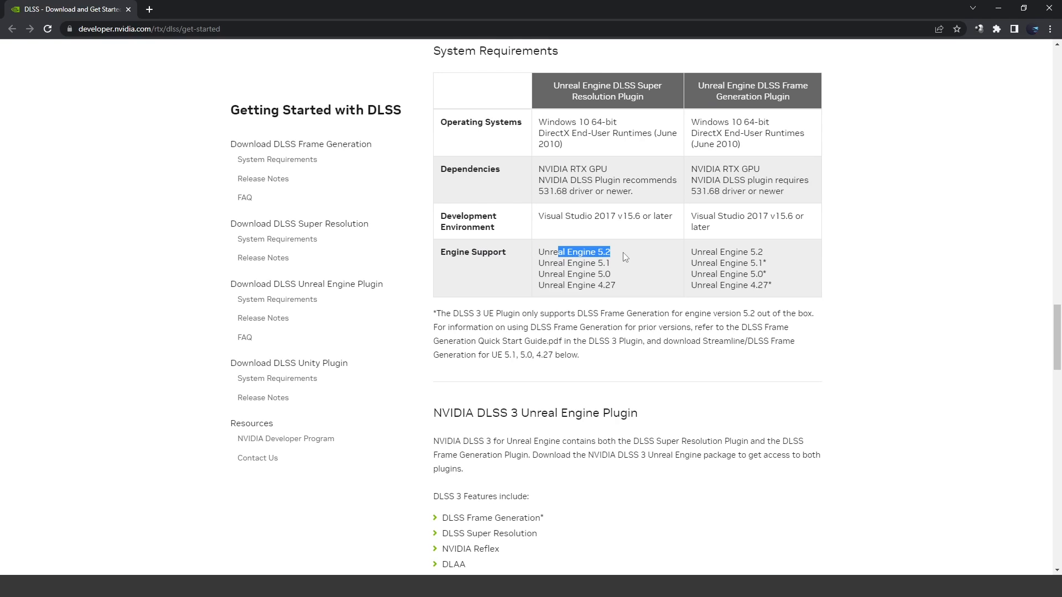
scroll(down, 3)
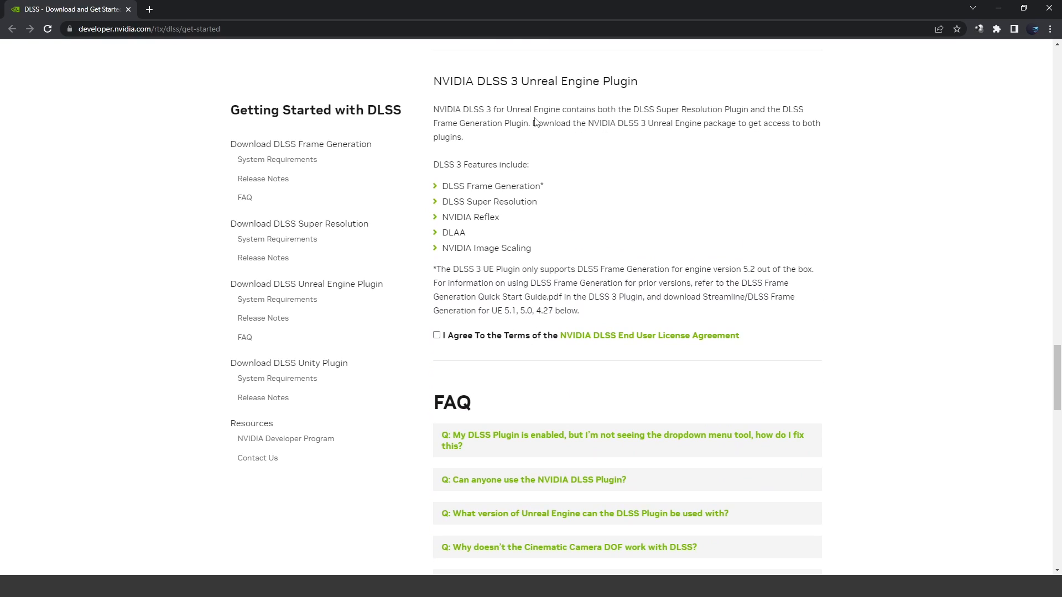
click(437, 336)
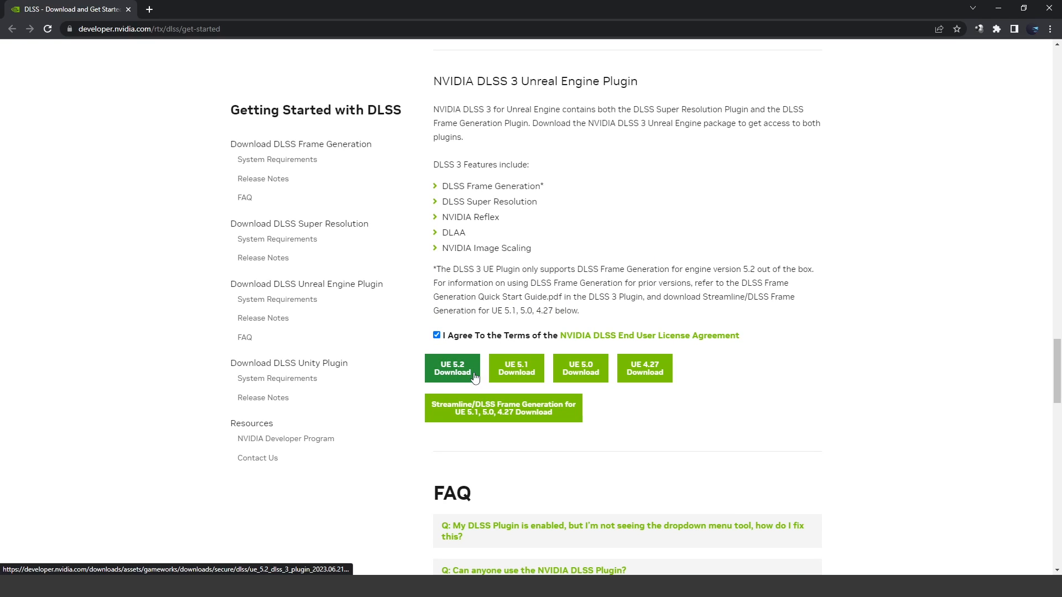
click(452, 368)
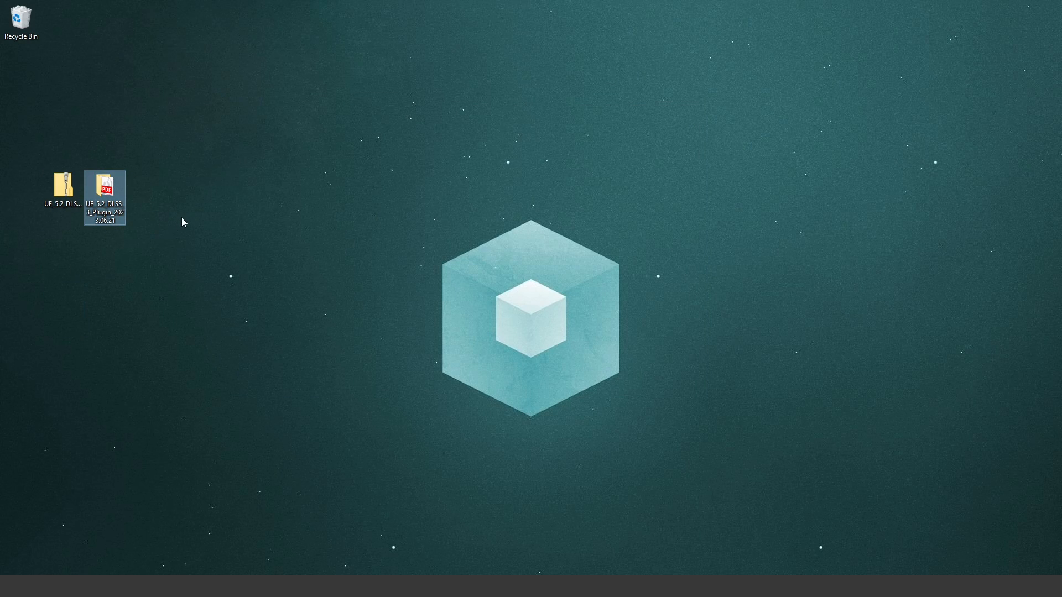
- Browse into the extracted DLSS plugin folder and then to E:\UnrealInstall via the address bar
double_click(62, 182)
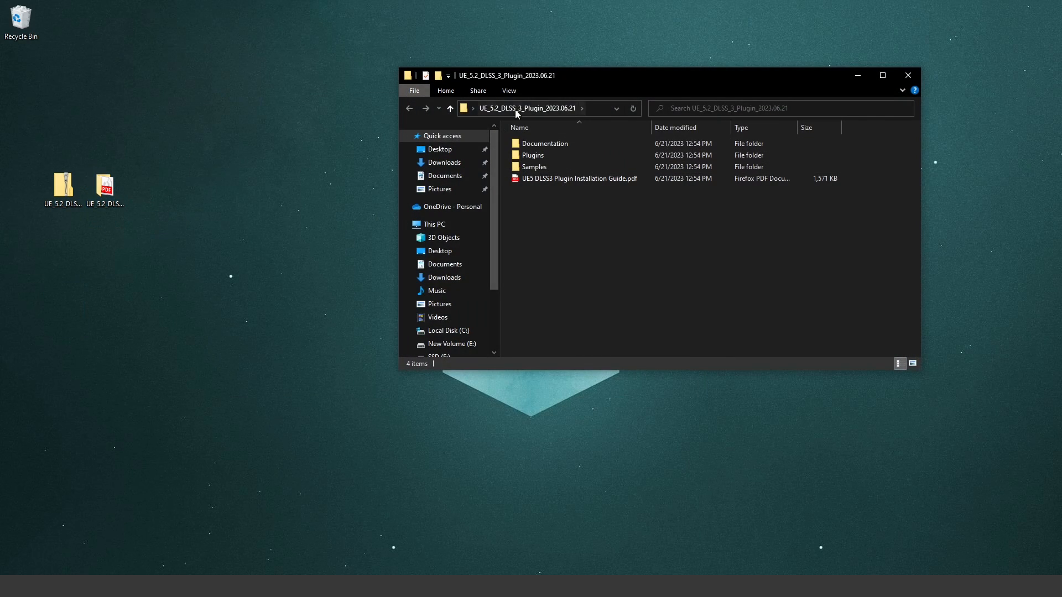
click(561, 154)
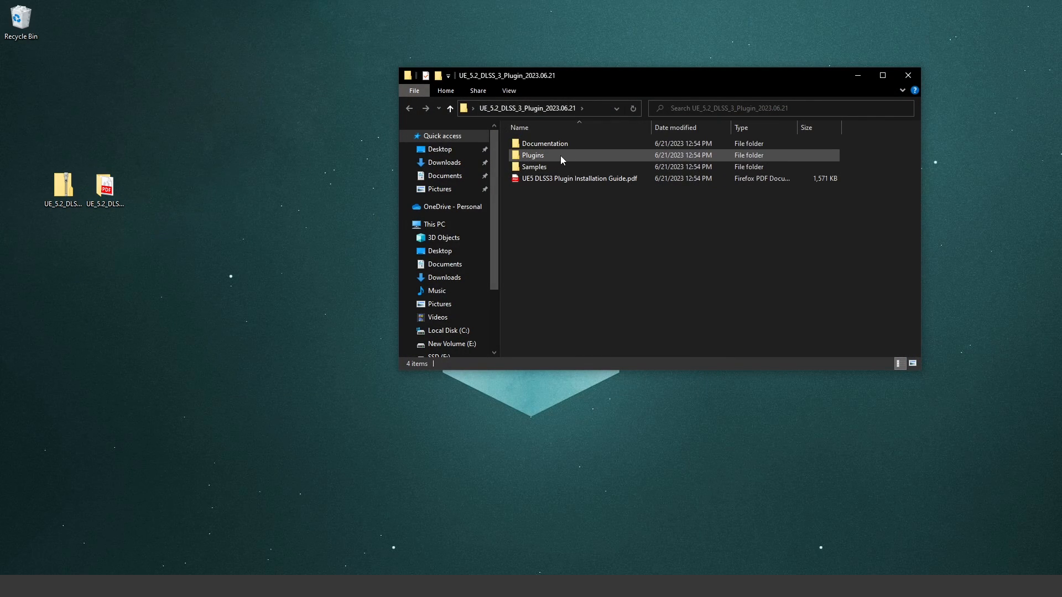
click(533, 155)
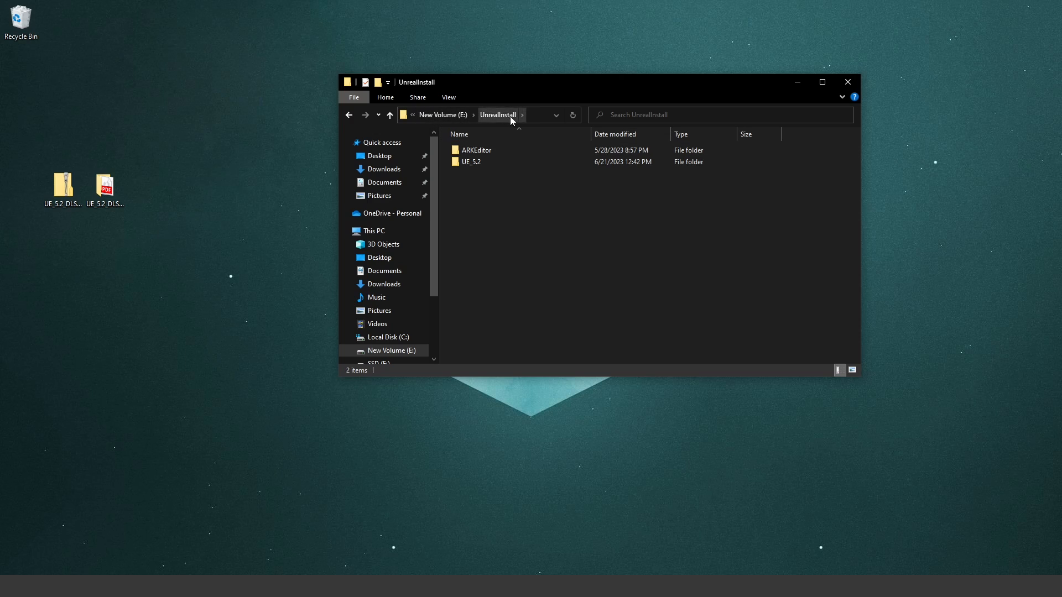
scroll(down, 3)
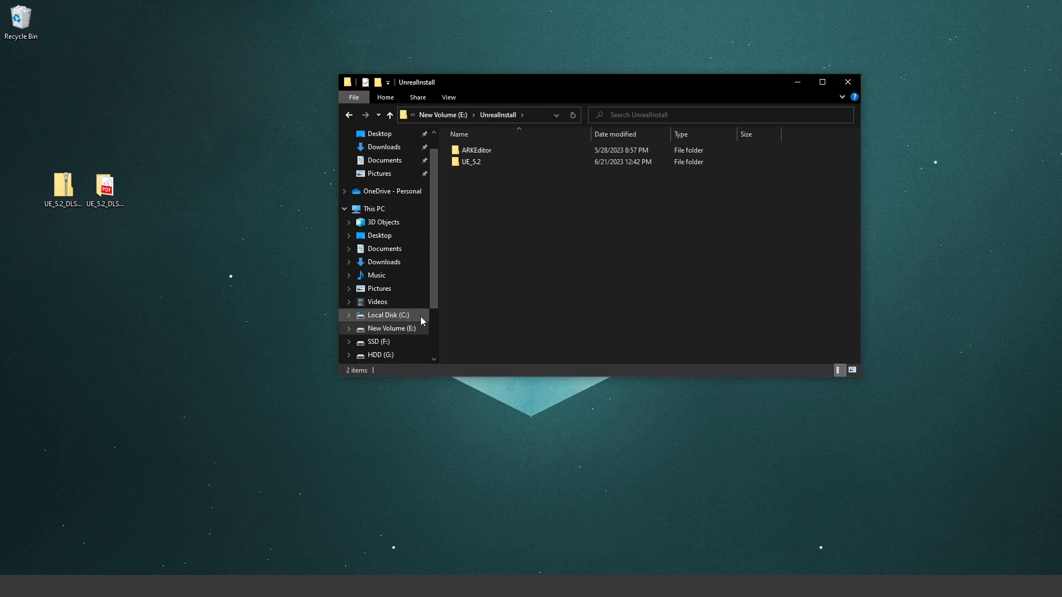
- Browse to C:\Program Files\Epic Games listing the UE 4.27, 5.0 and 5.1 installations
click(388, 315)
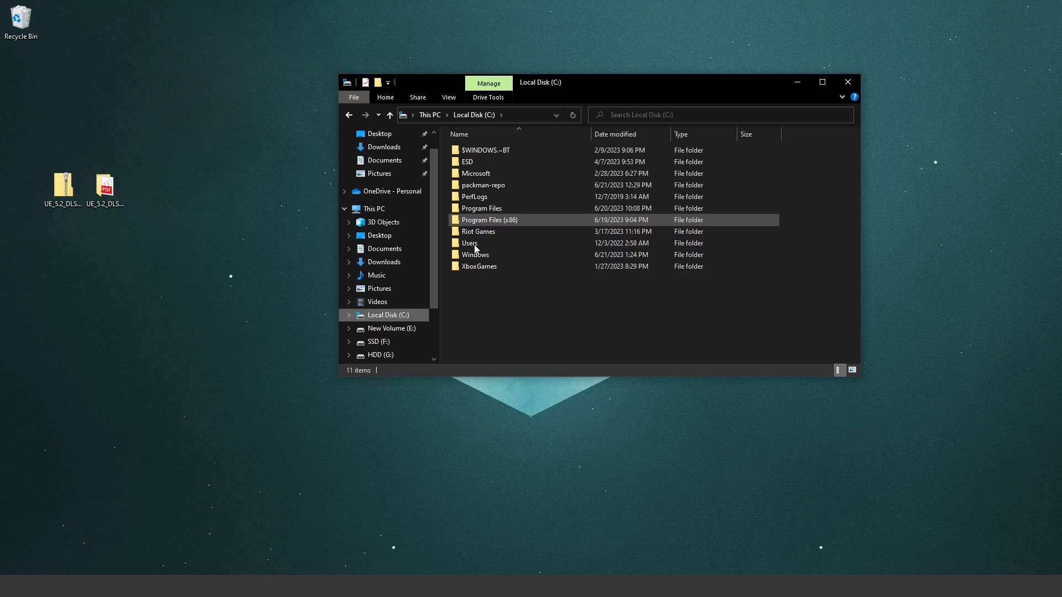
double_click(479, 208)
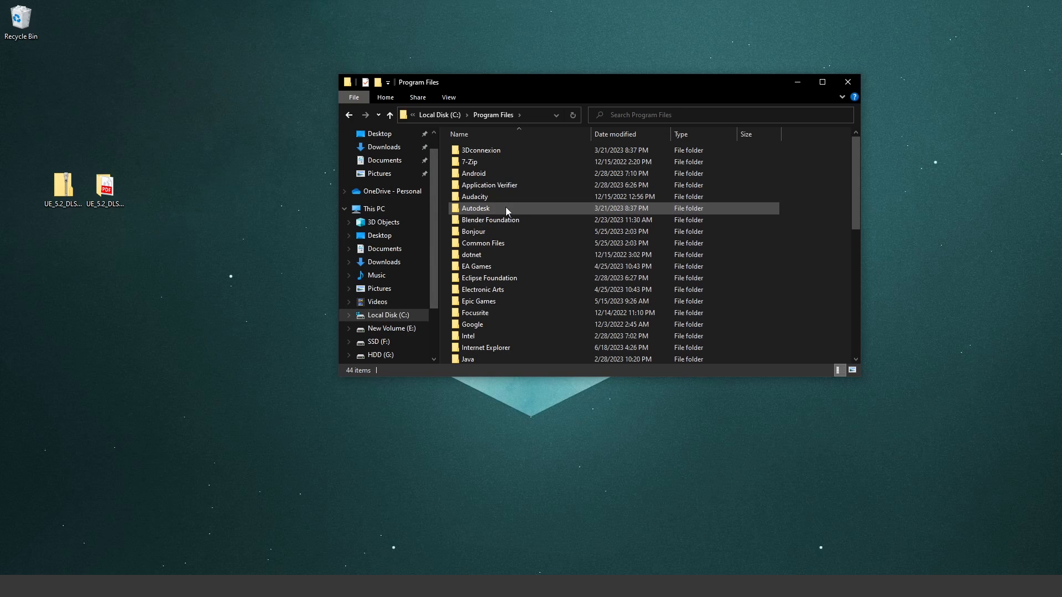
double_click(479, 301)
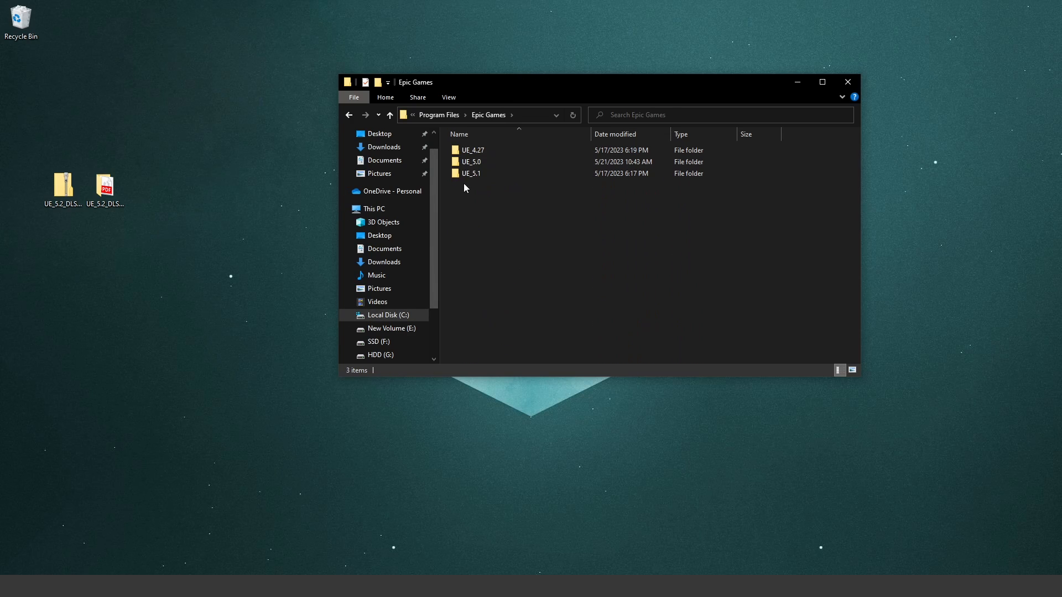
mouse_move(479, 193)
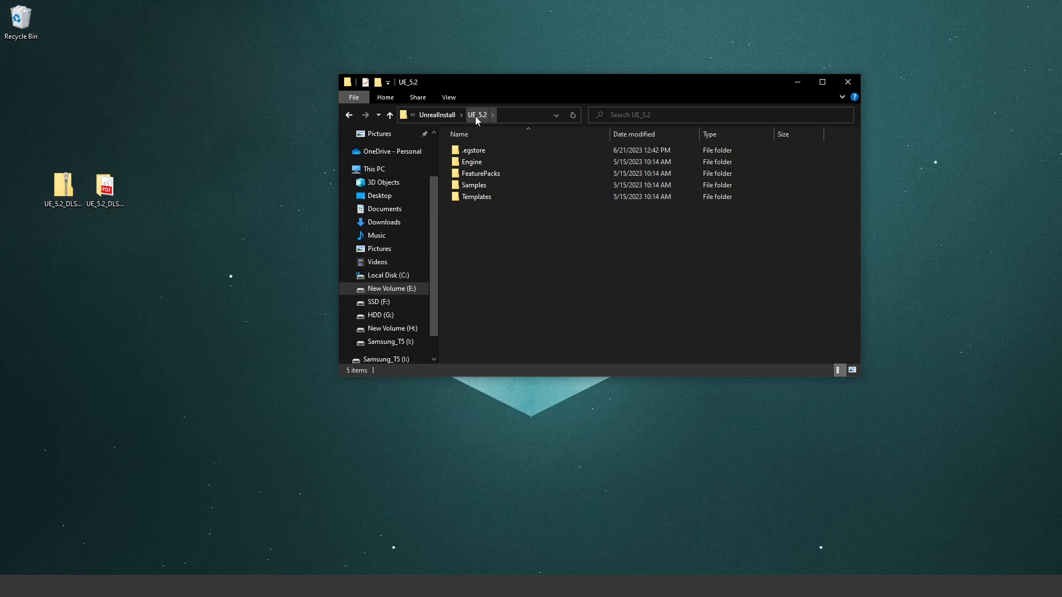
- Navigate UE_5.2's Engine > Plugins > Marketplace and enter the empty nvidia folder
click(471, 162)
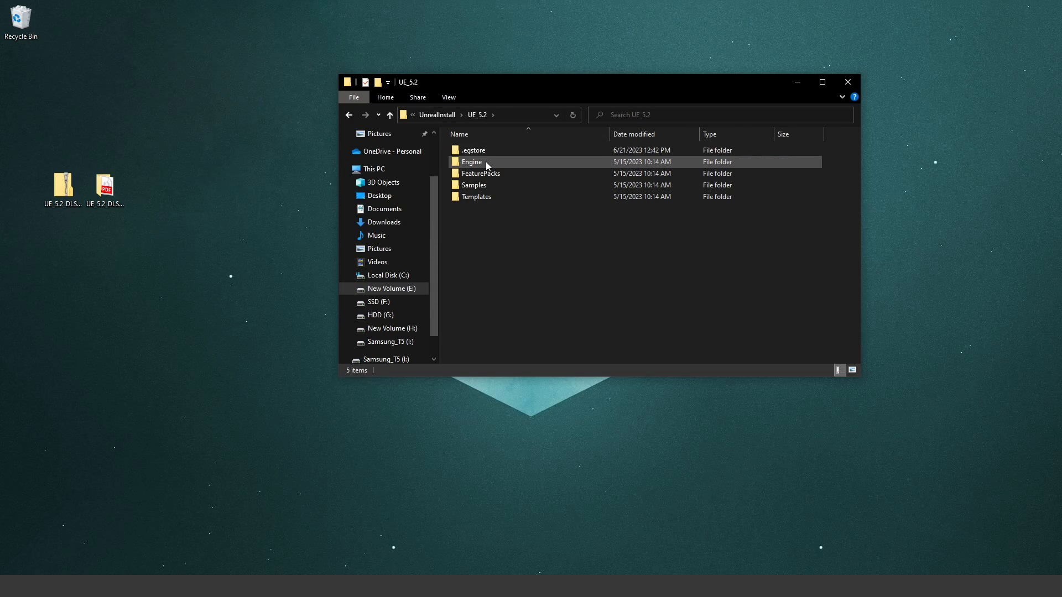
double_click(471, 161)
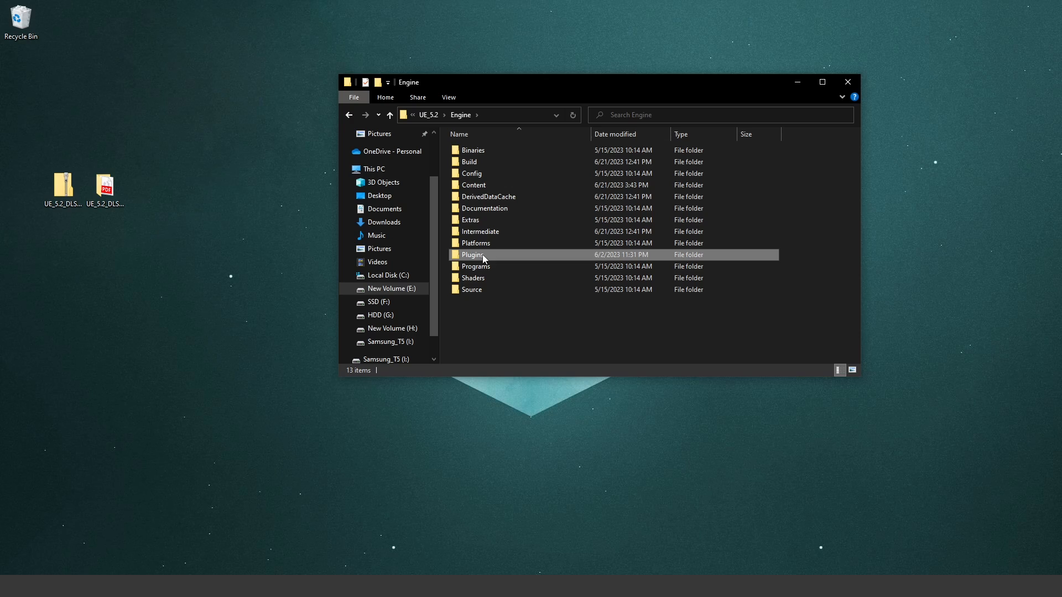
double_click(473, 254)
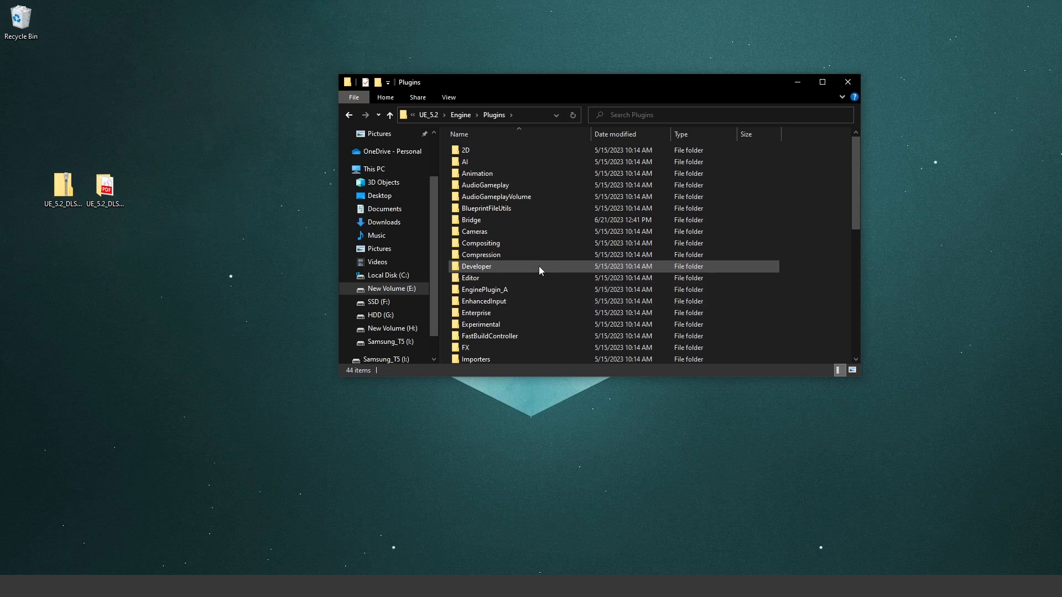
scroll(down, 3)
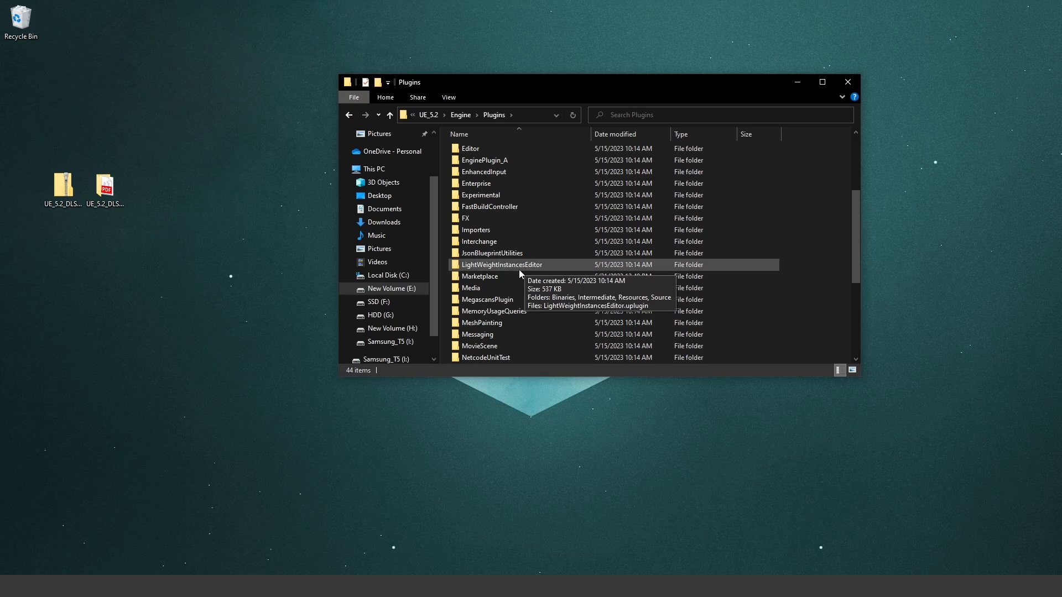
click(482, 277)
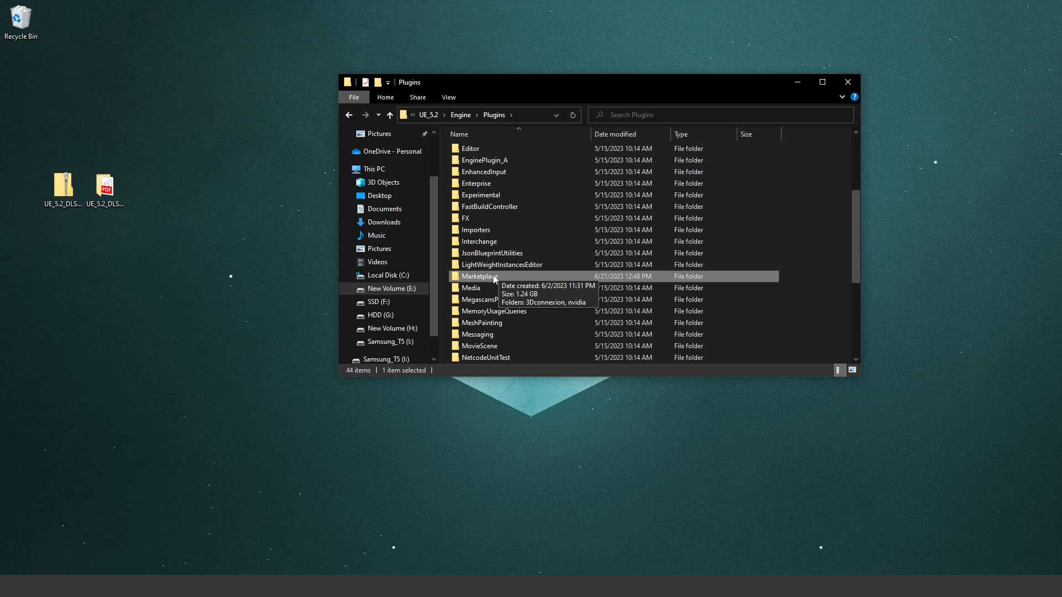
mouse_move(800, 276)
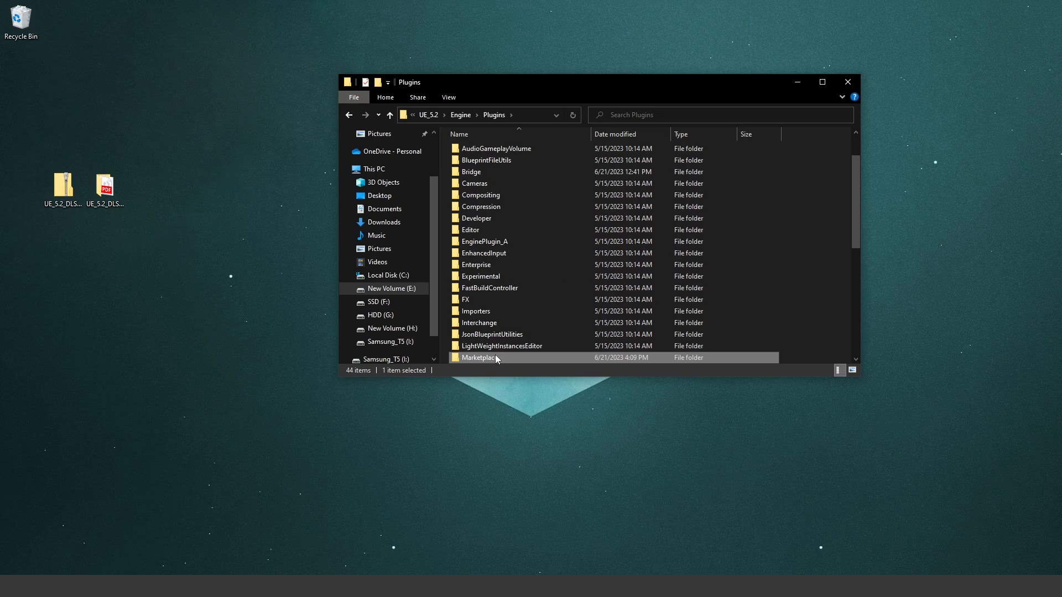
double_click(478, 357)
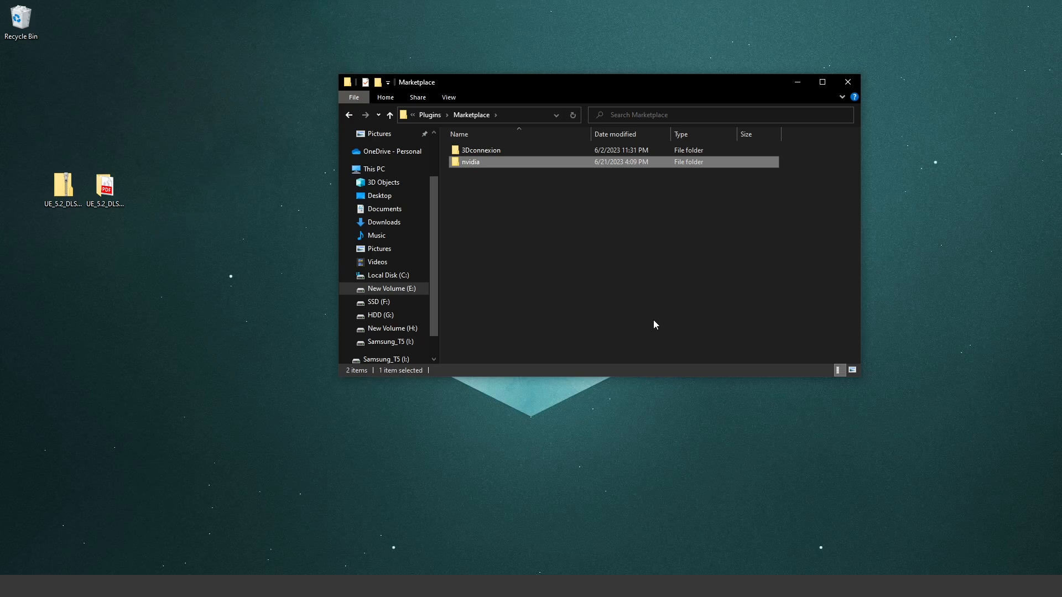
double_click(471, 161)
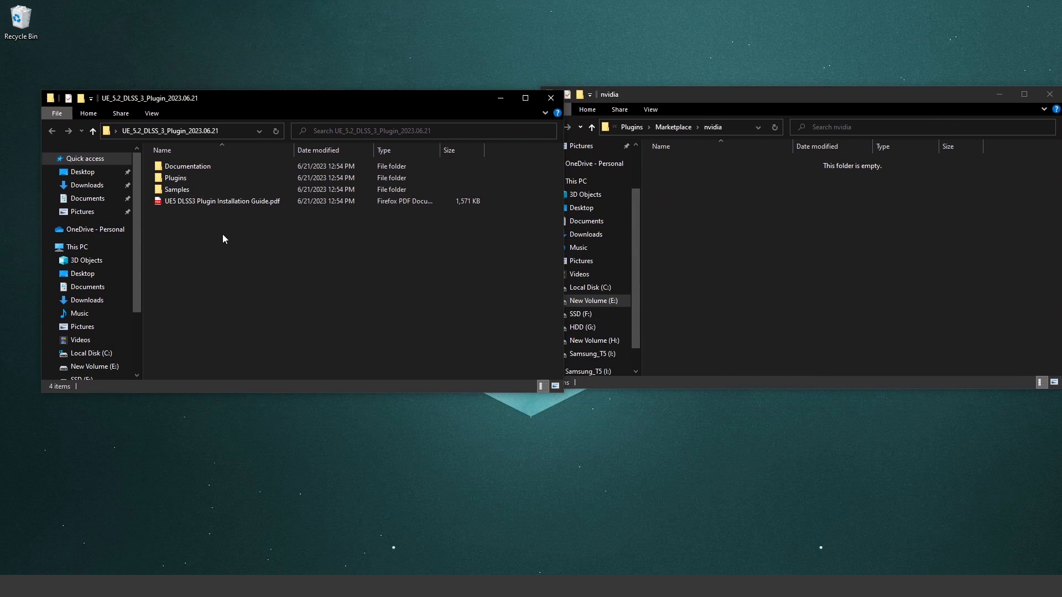
- Copy the DLSS, DLSSMoviePipelineSupport, NIS and Streamline folders from the package's Plugins folder into the nvidia folder
double_click(175, 177)
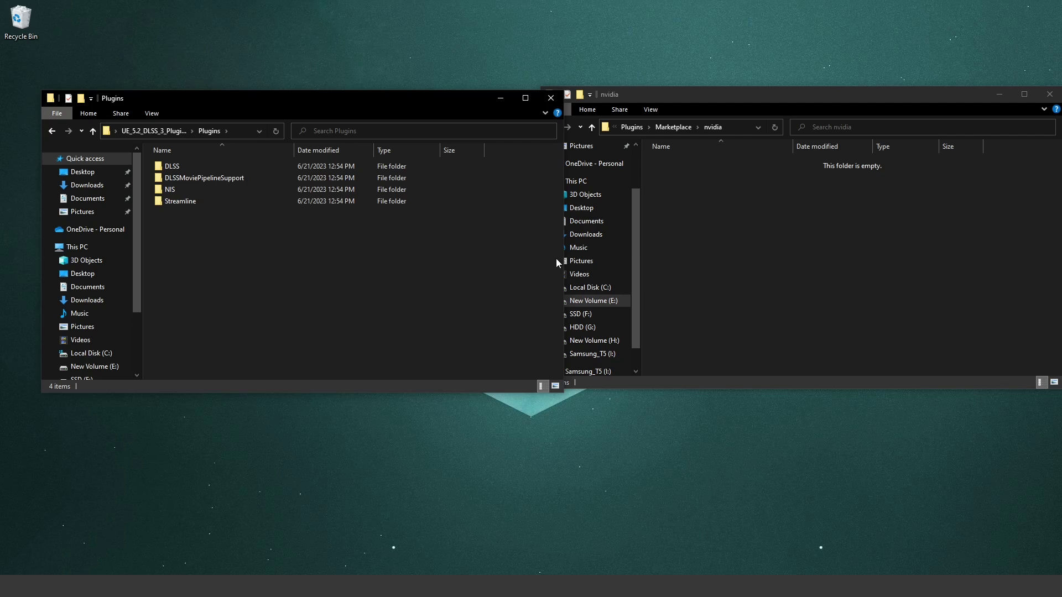
key(ctrl+a)
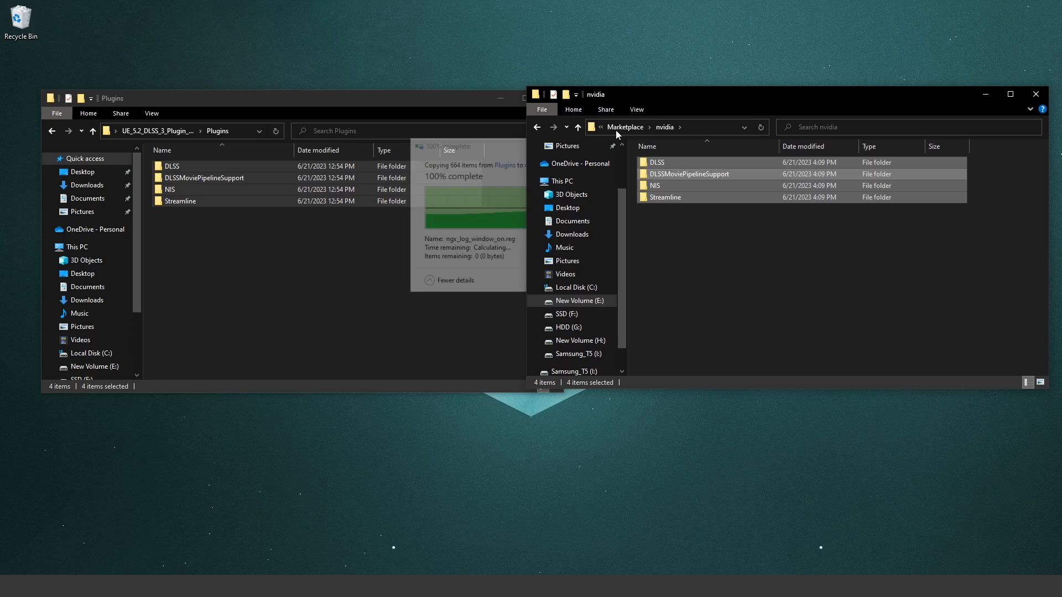
click(663, 126)
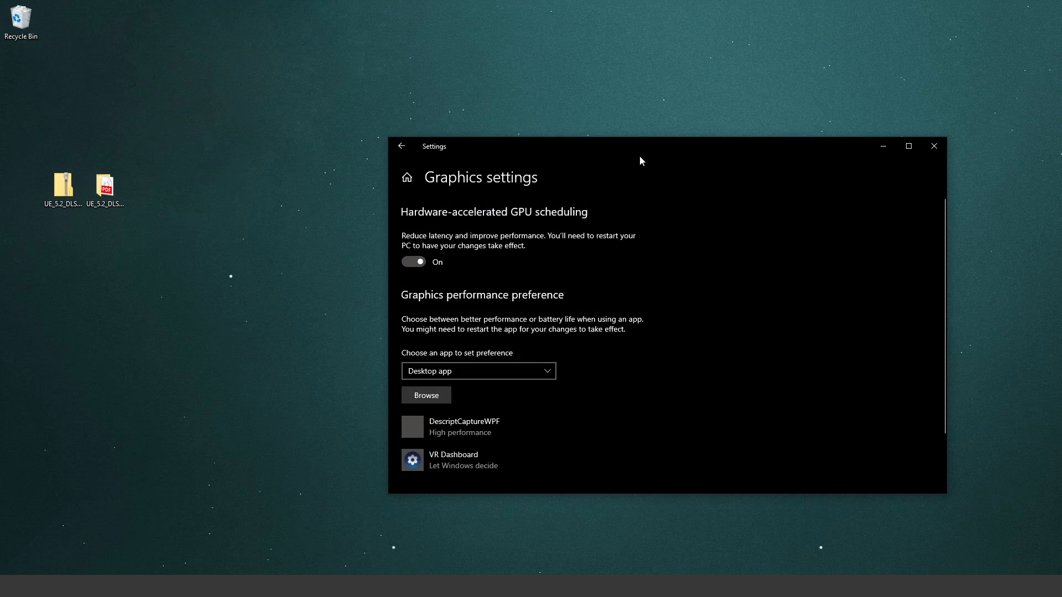
- Confirm hardware-accelerated GPU scheduling is On under System > Display > Graphics settings, then close Settings
click(401, 146)
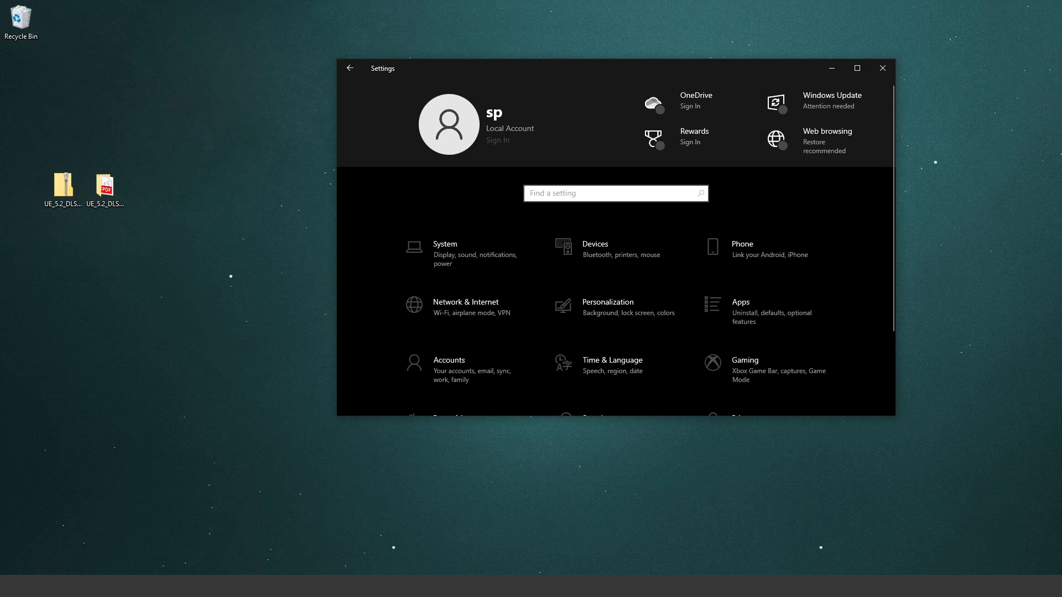
mouse_move(483, 249)
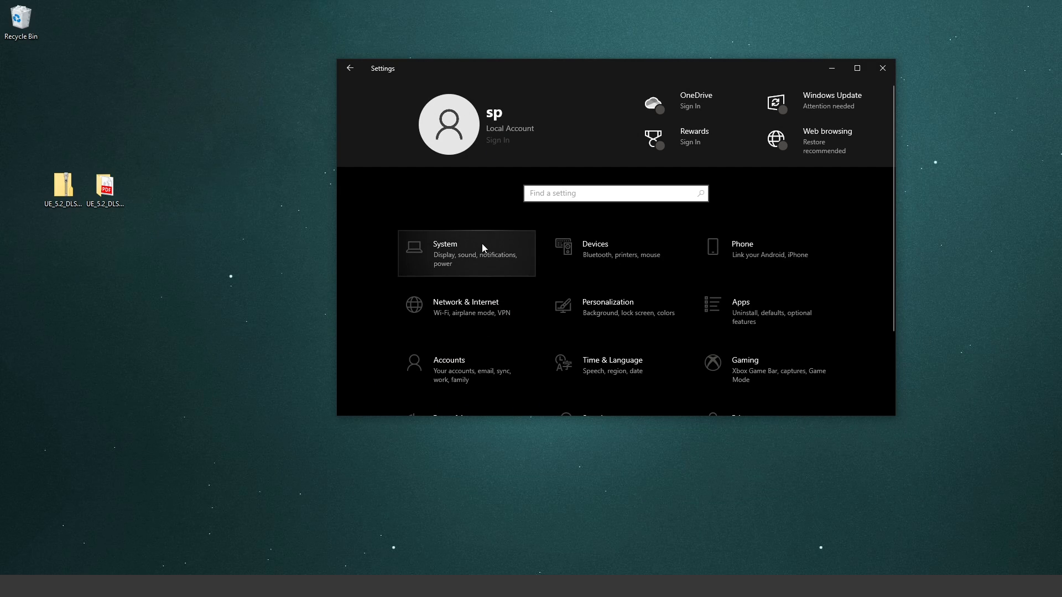
click(466, 253)
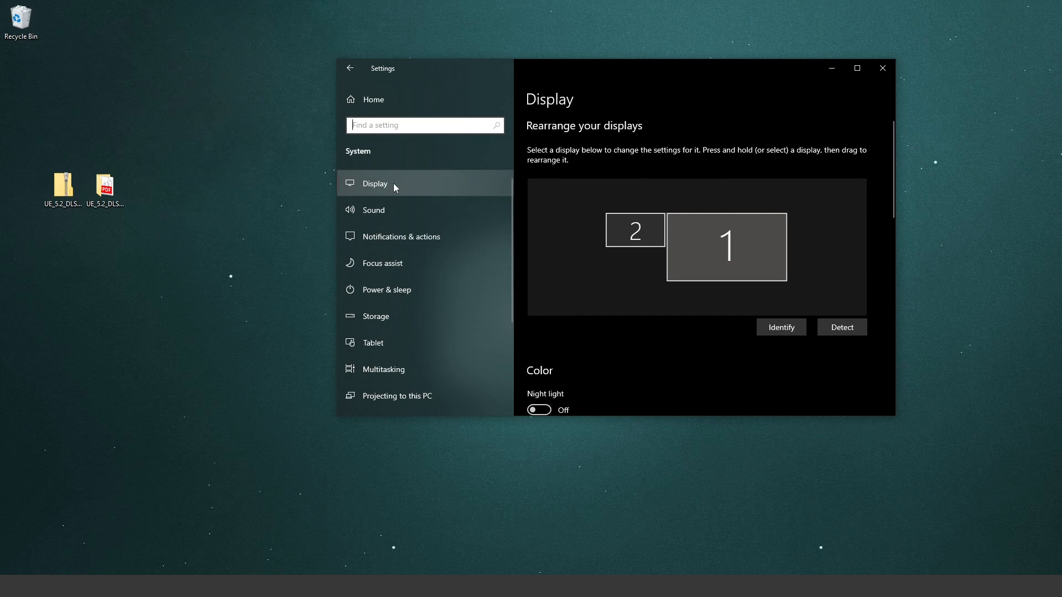
scroll(down, 3)
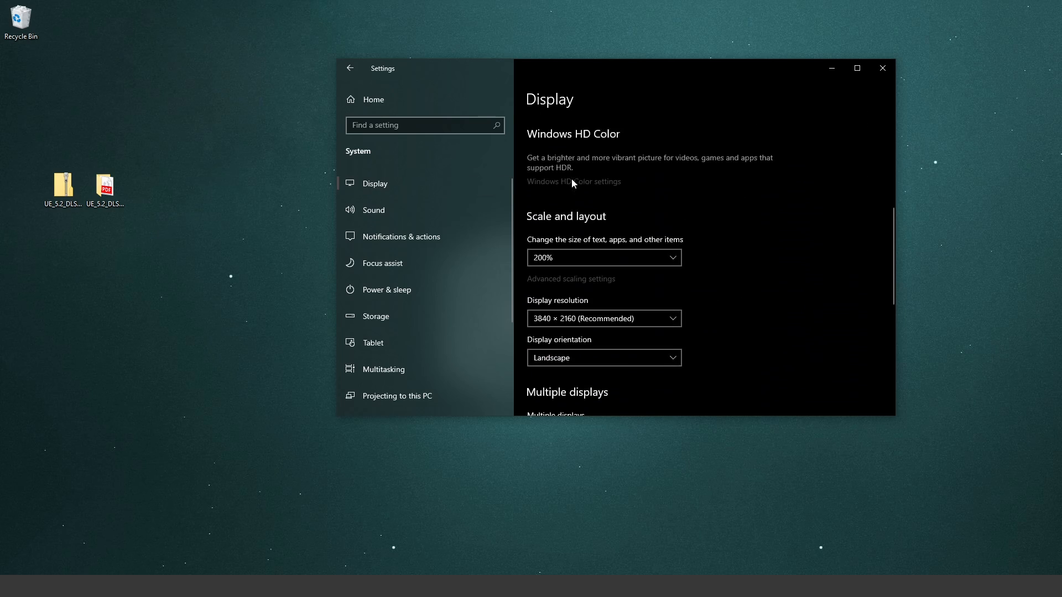
scroll(down, 3)
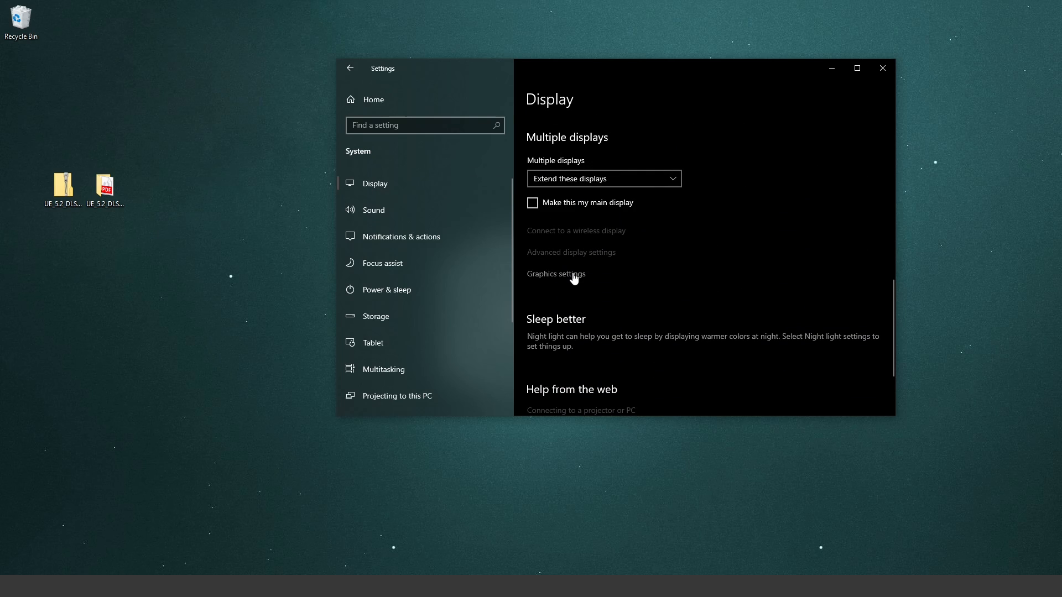
click(556, 275)
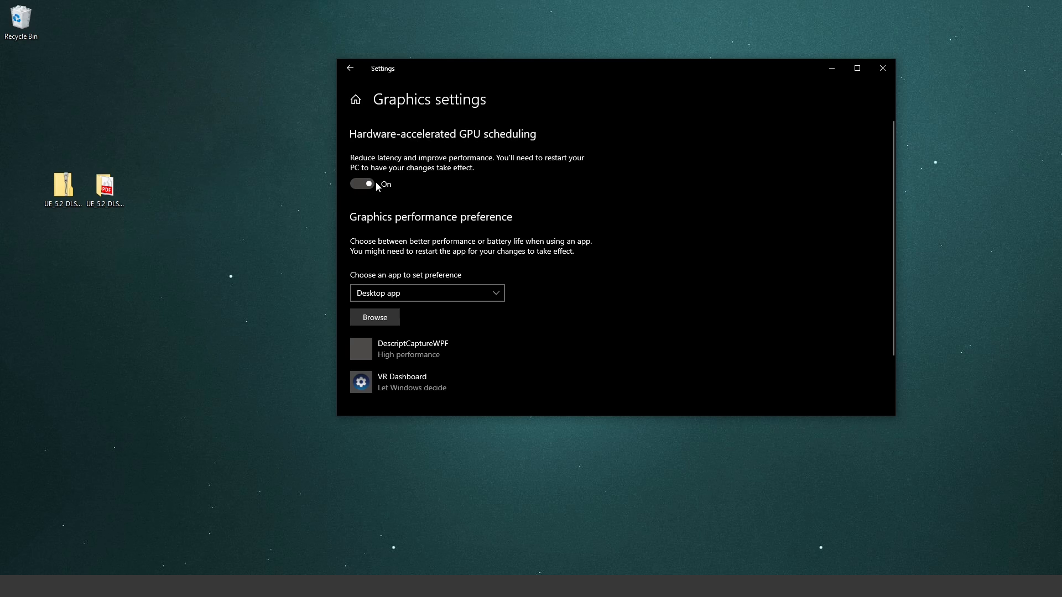
mouse_move(378, 188)
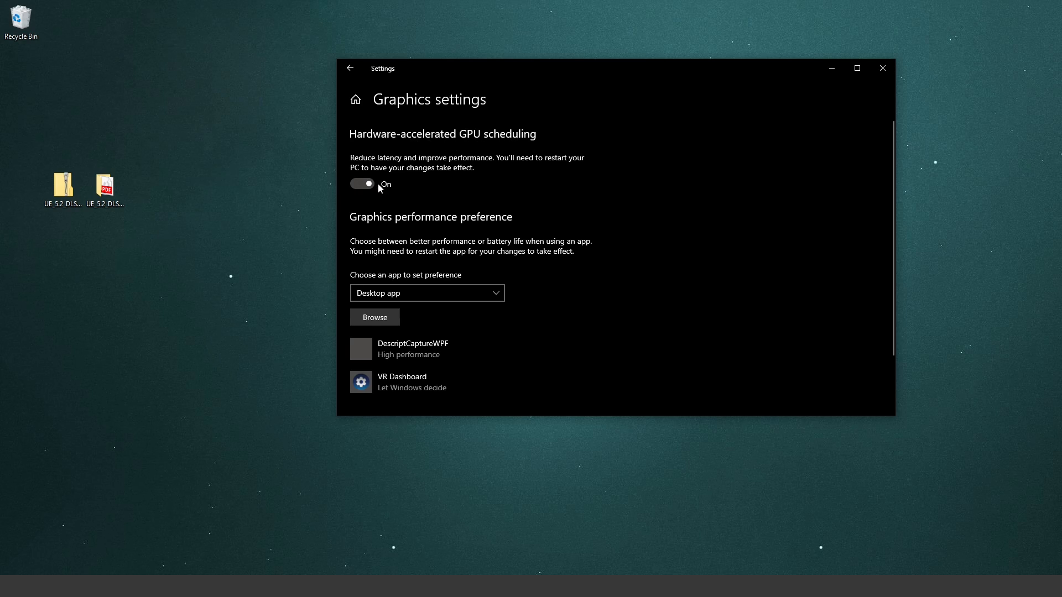
mouse_move(475, 168)
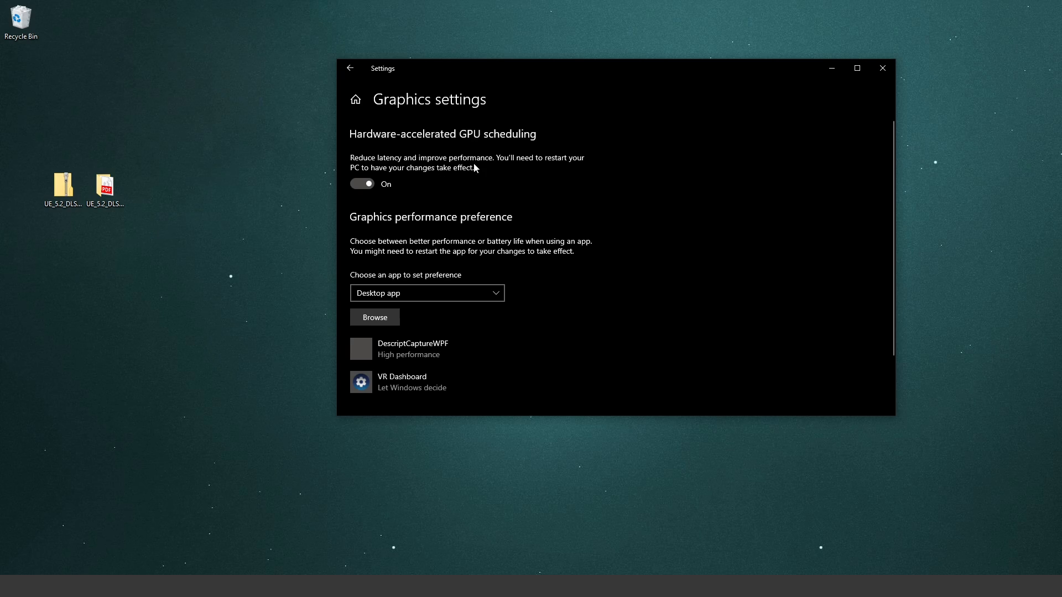
mouse_move(466, 164)
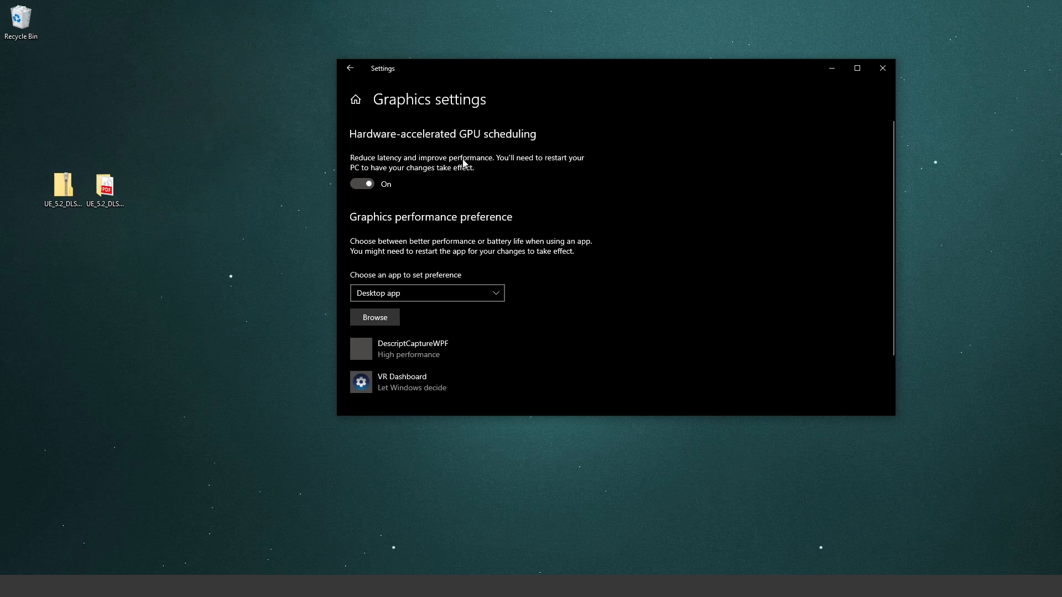
click(882, 67)
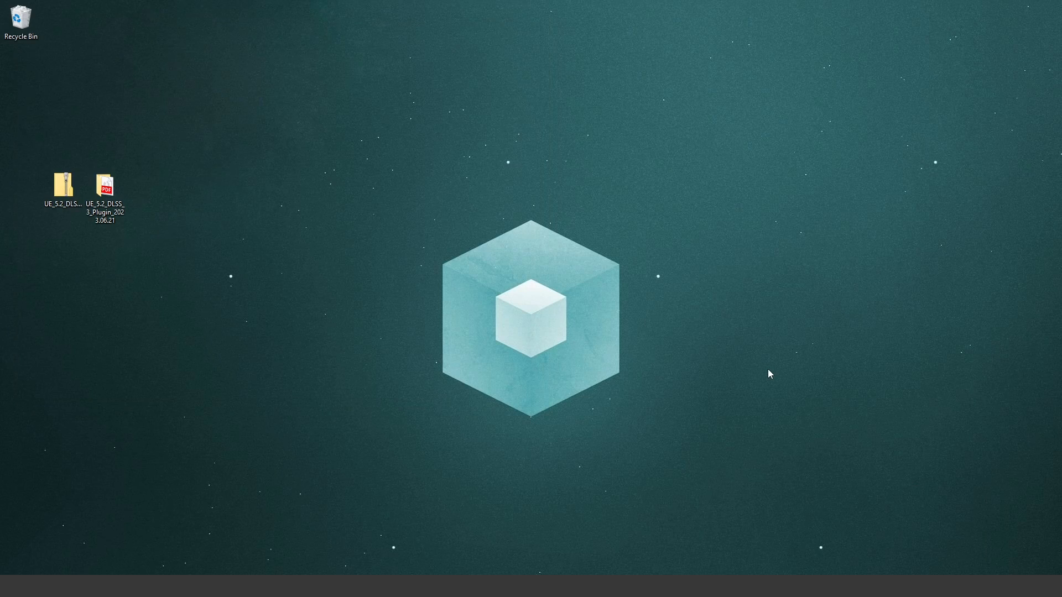
mouse_move(751, 367)
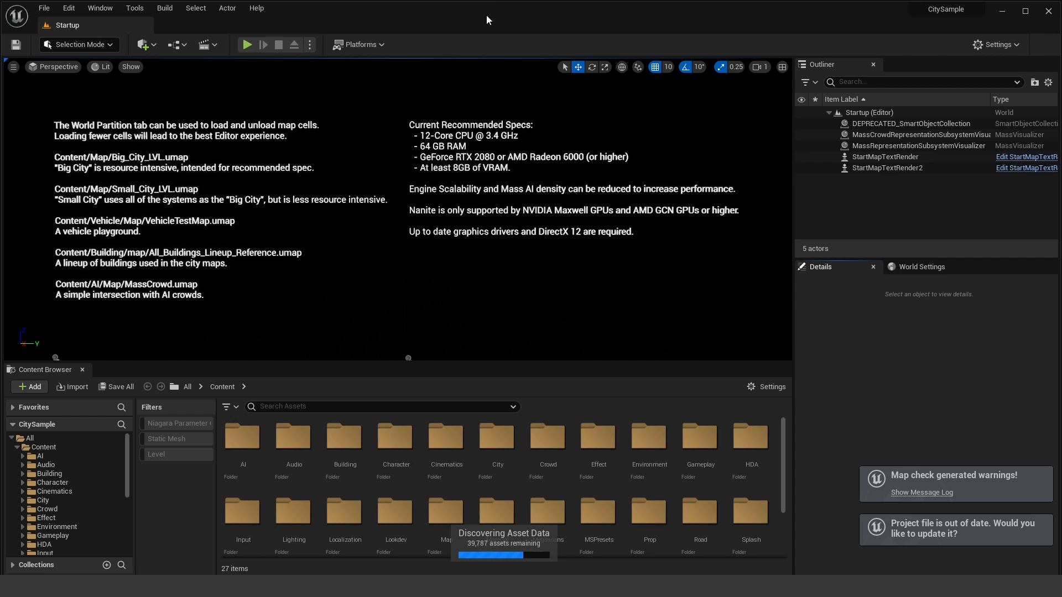
- Bring up the Edit menu in the CitySample editor
click(68, 8)
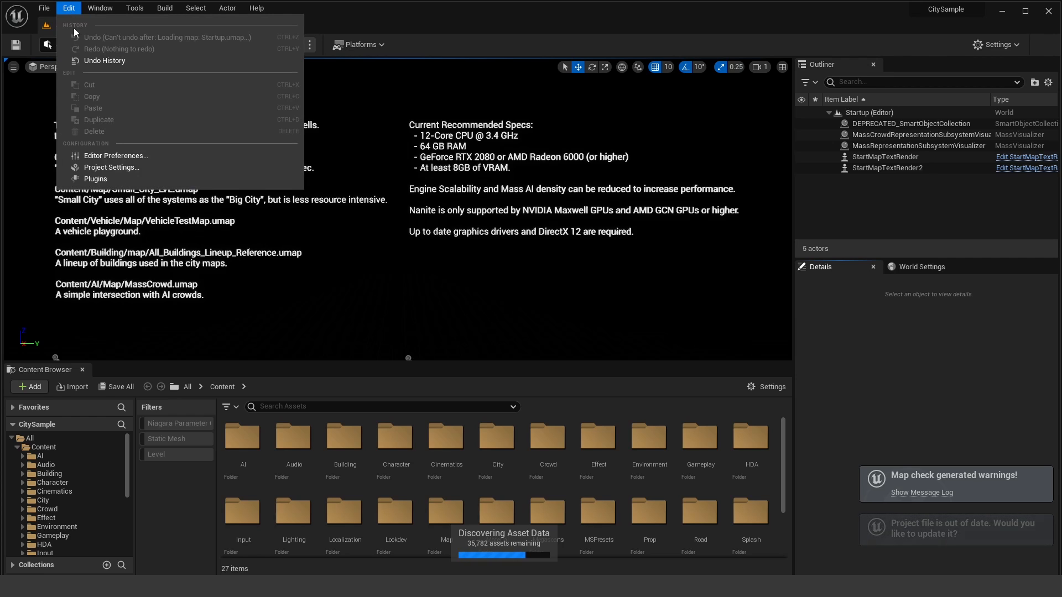
- Filter the Plugins manager to 'nvidia' and enable DLSS Frame Generation, DLSS Super Resolution/DLAA and NIS
click(95, 178)
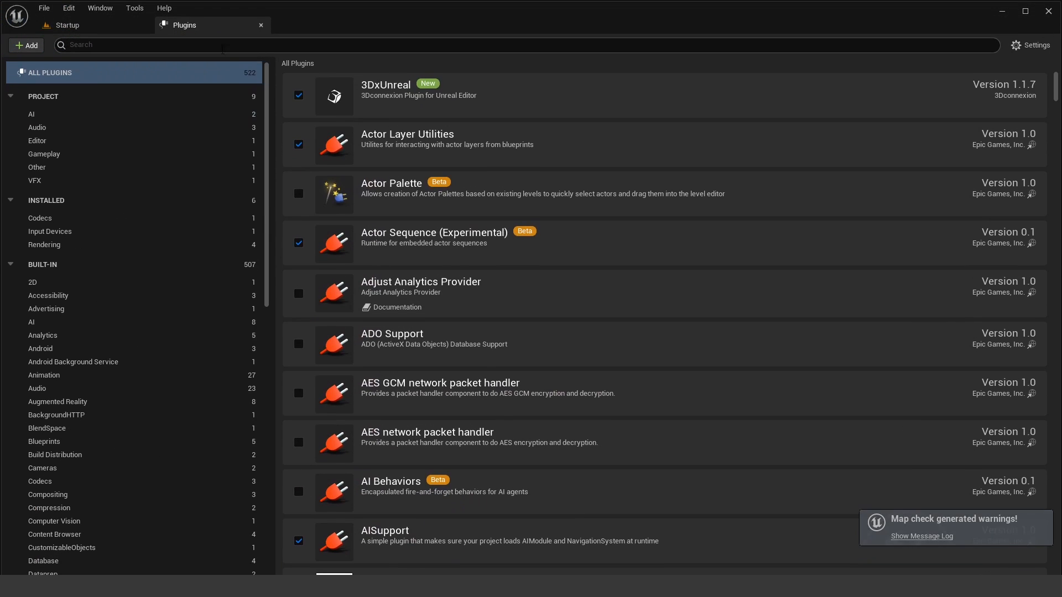
text(nvidia)
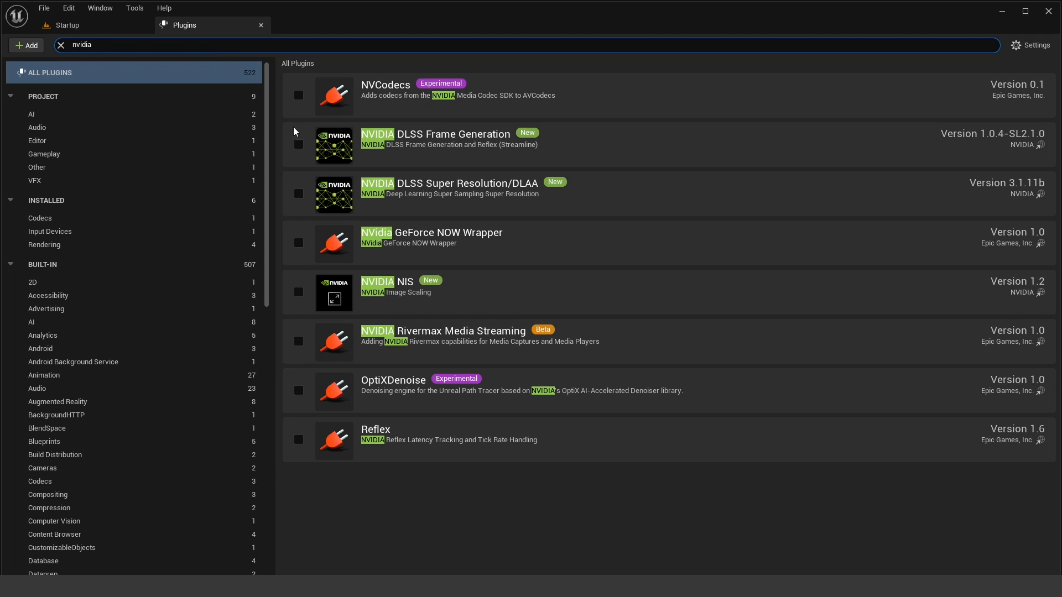
mouse_move(326, 159)
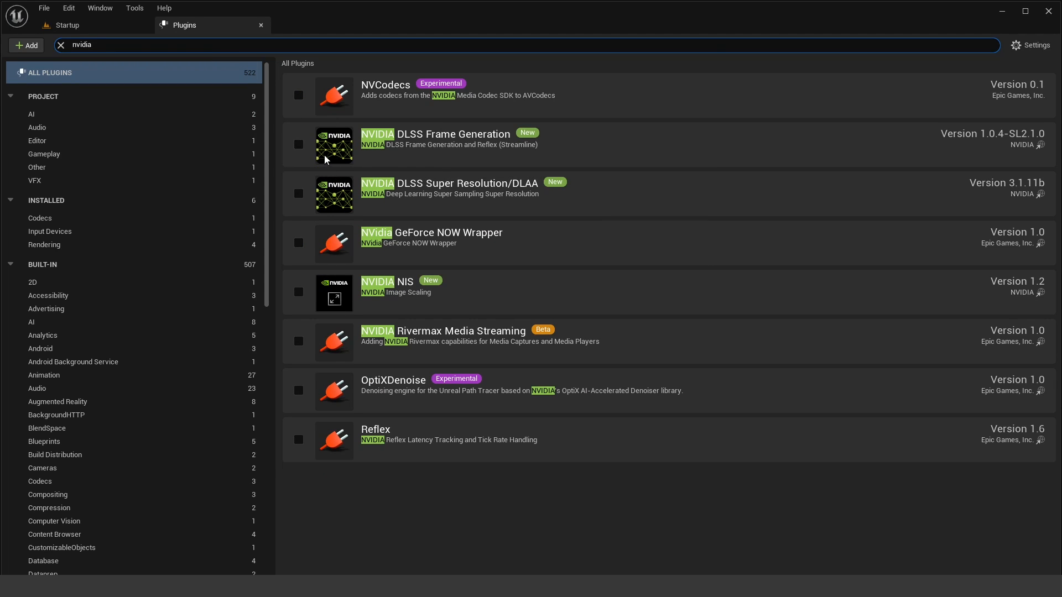
mouse_move(427, 141)
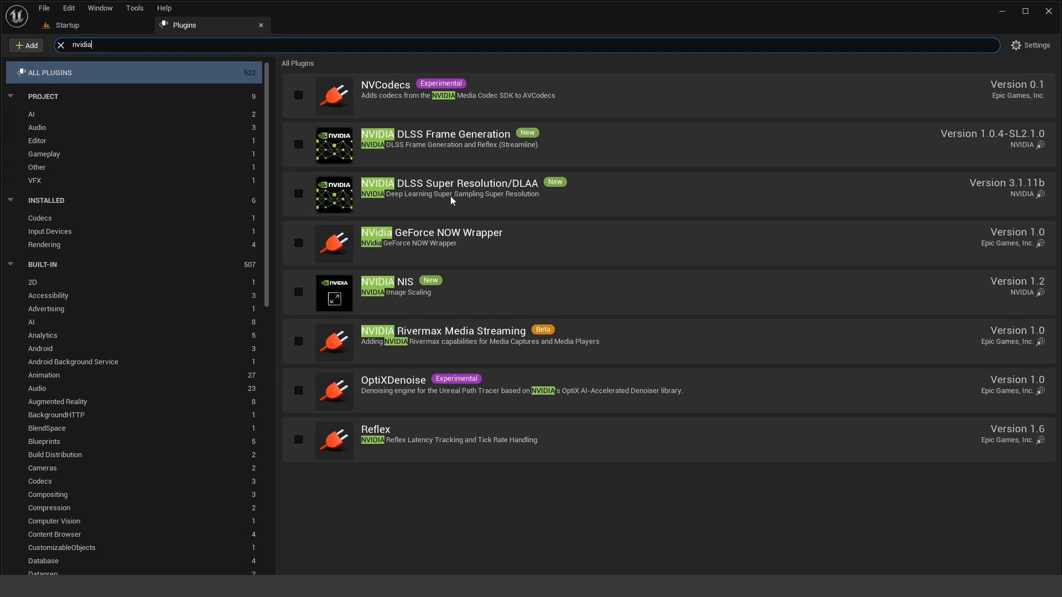
mouse_move(445, 290)
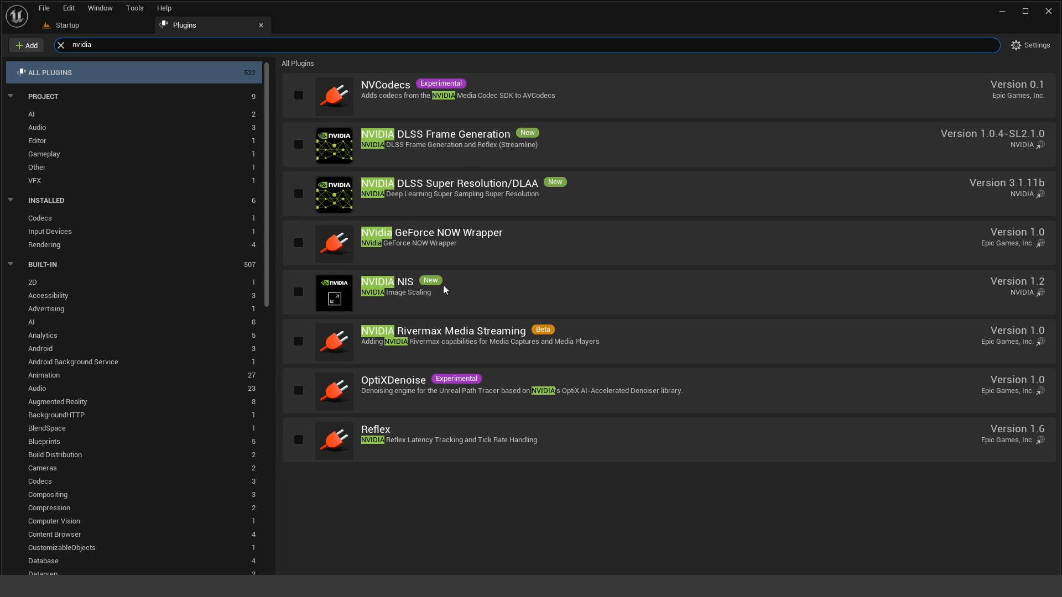
mouse_move(453, 130)
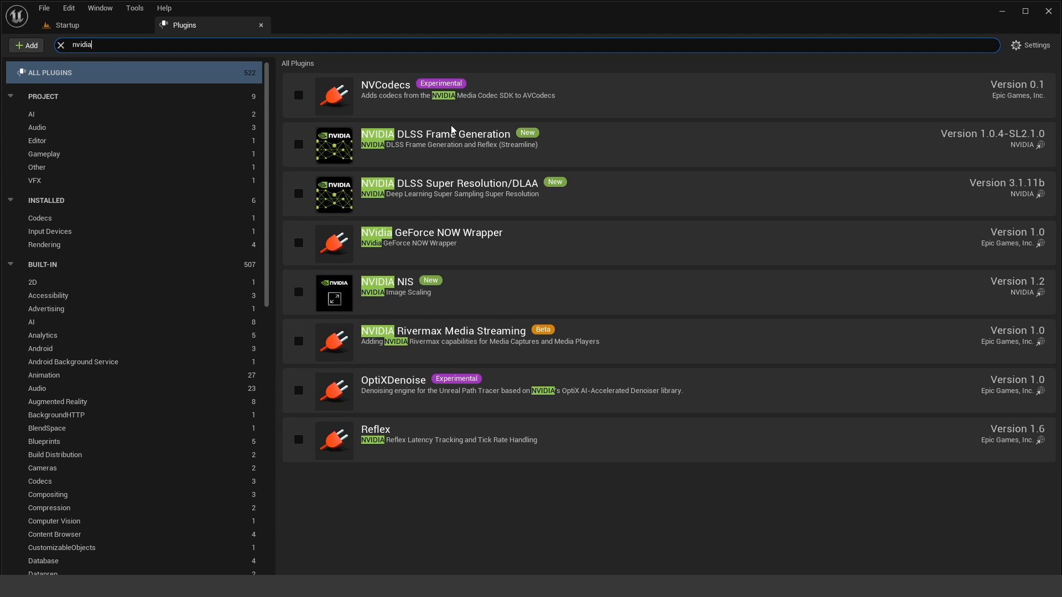
mouse_move(506, 231)
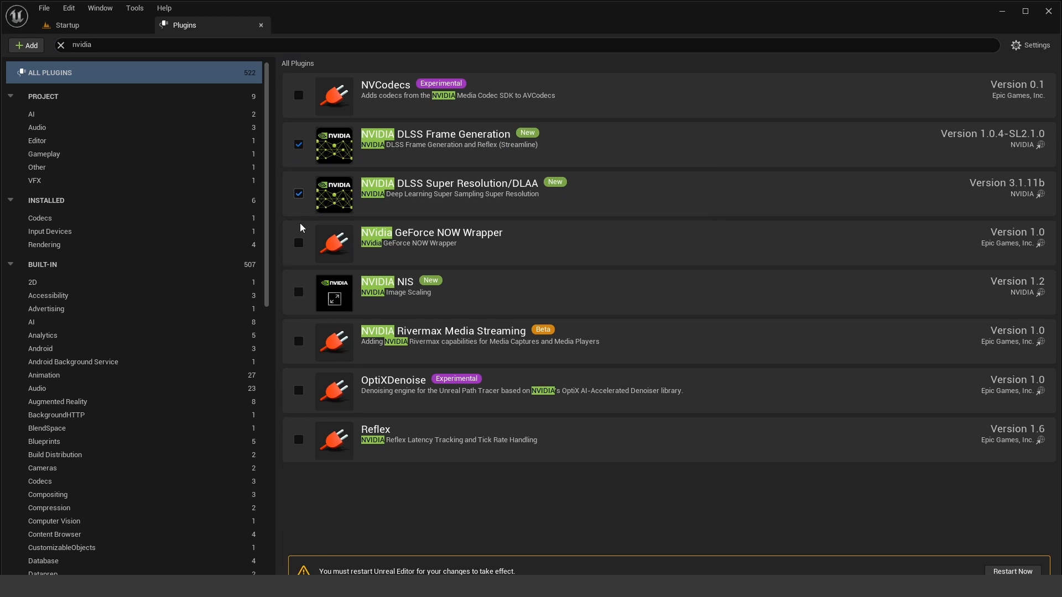
click(298, 292)
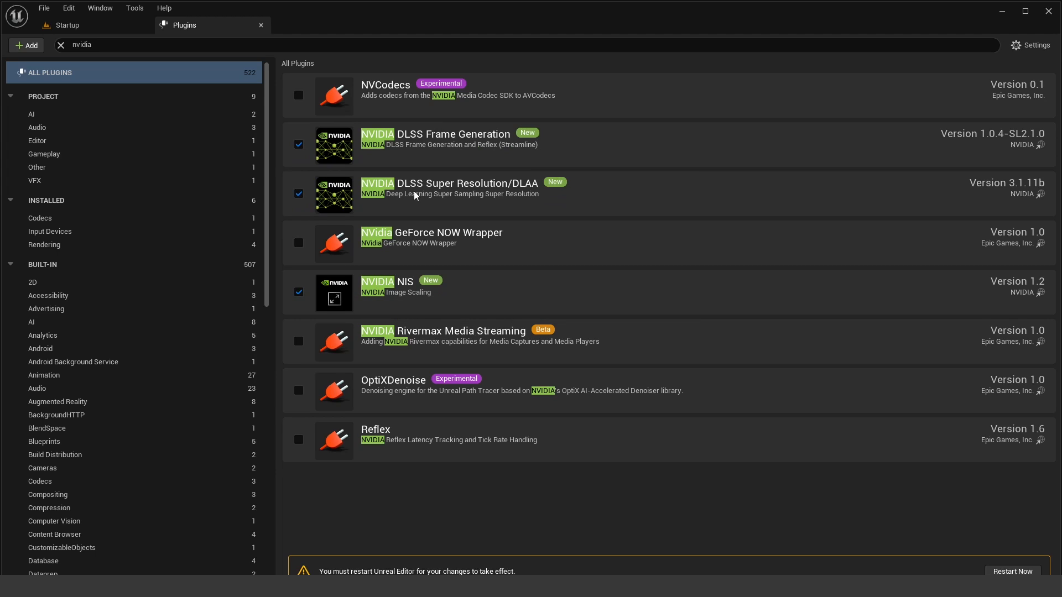
mouse_move(403, 140)
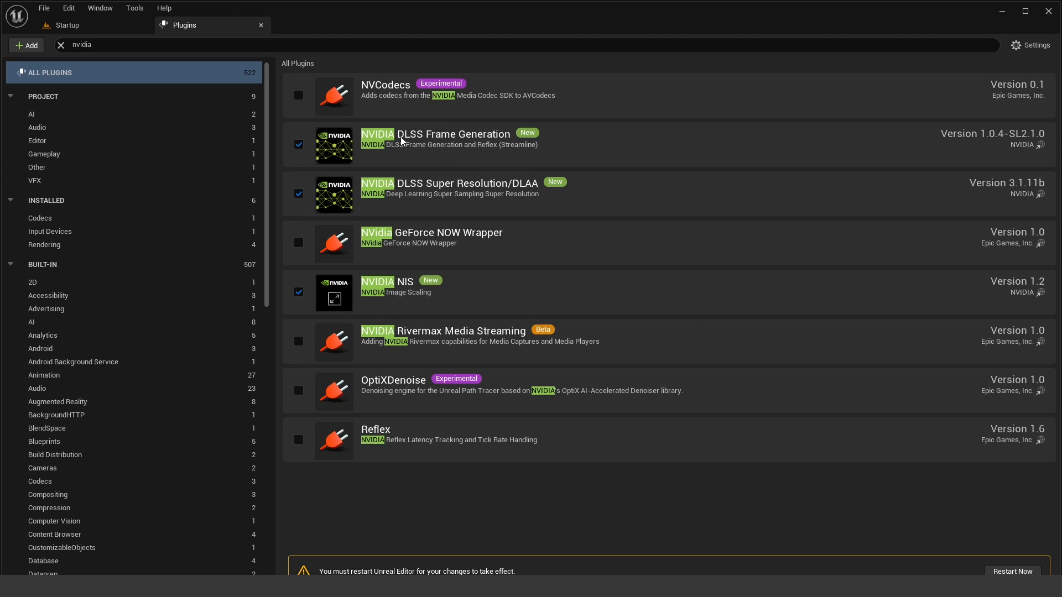
mouse_move(674, 191)
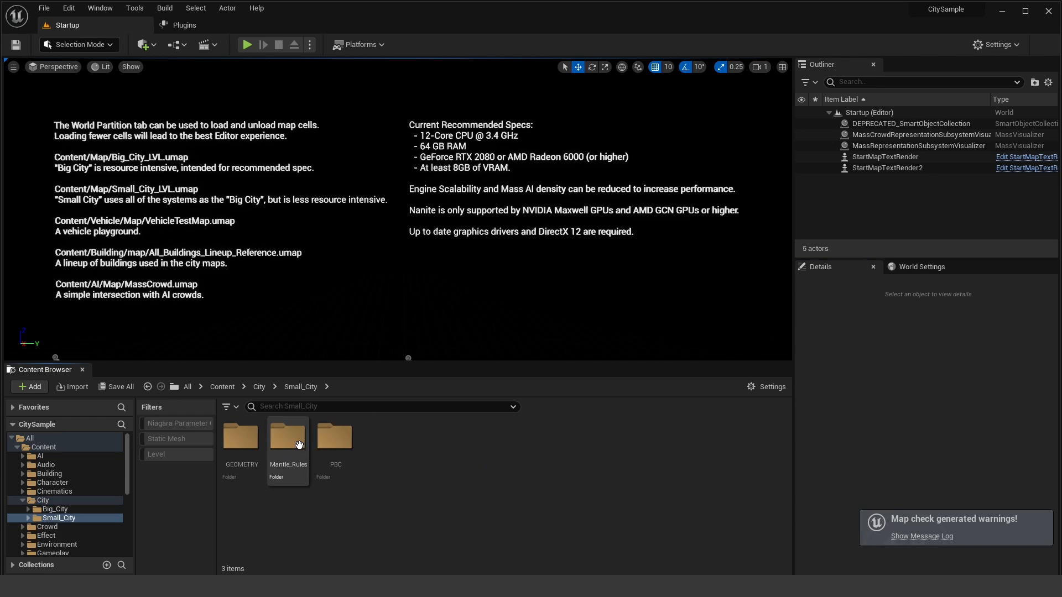
- Load the Small_City_LVL map from Content > Map and start playing it
double_click(522, 436)
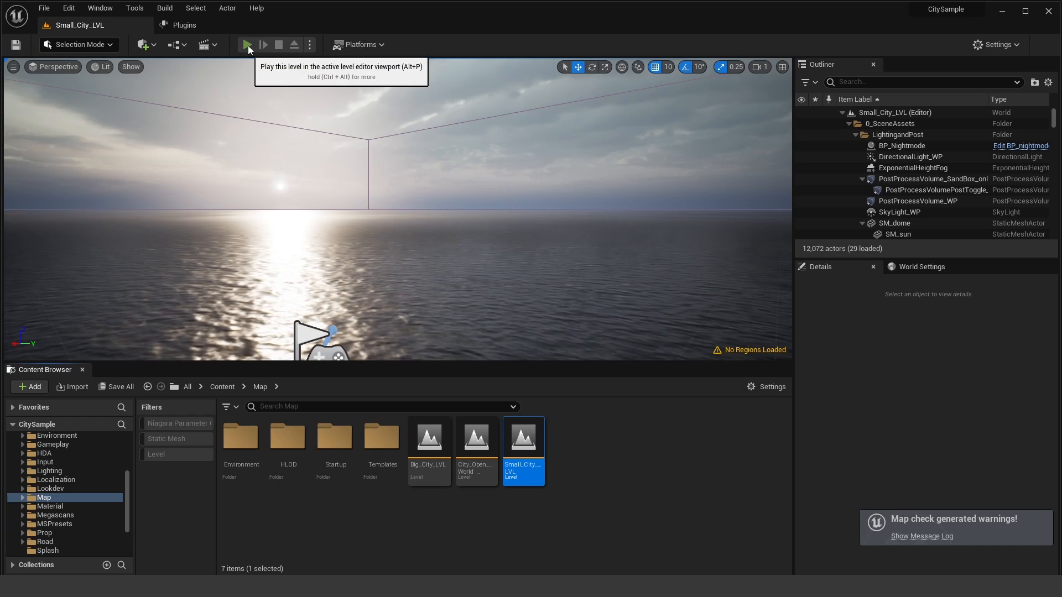
click(247, 44)
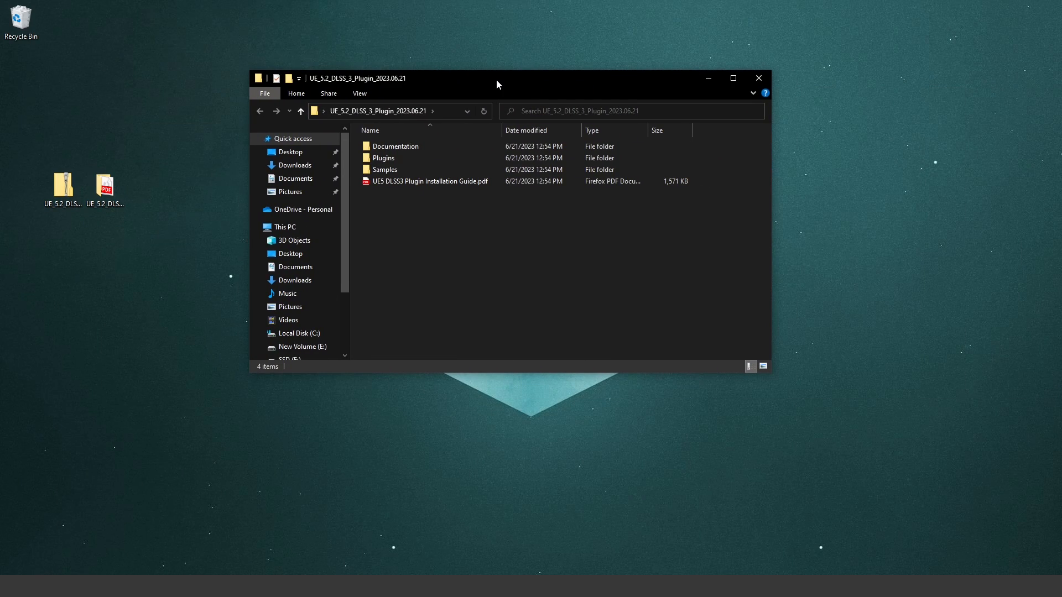
- Launch DLSS3Test.uproject from the plugin's Samples > DLSS3Test folder
click(385, 169)
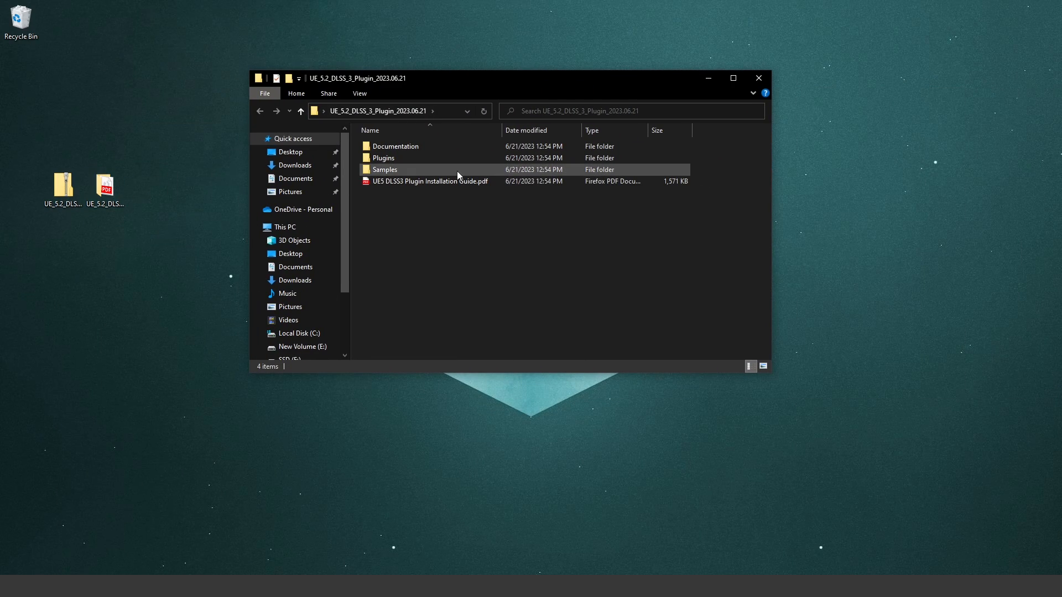
double_click(385, 169)
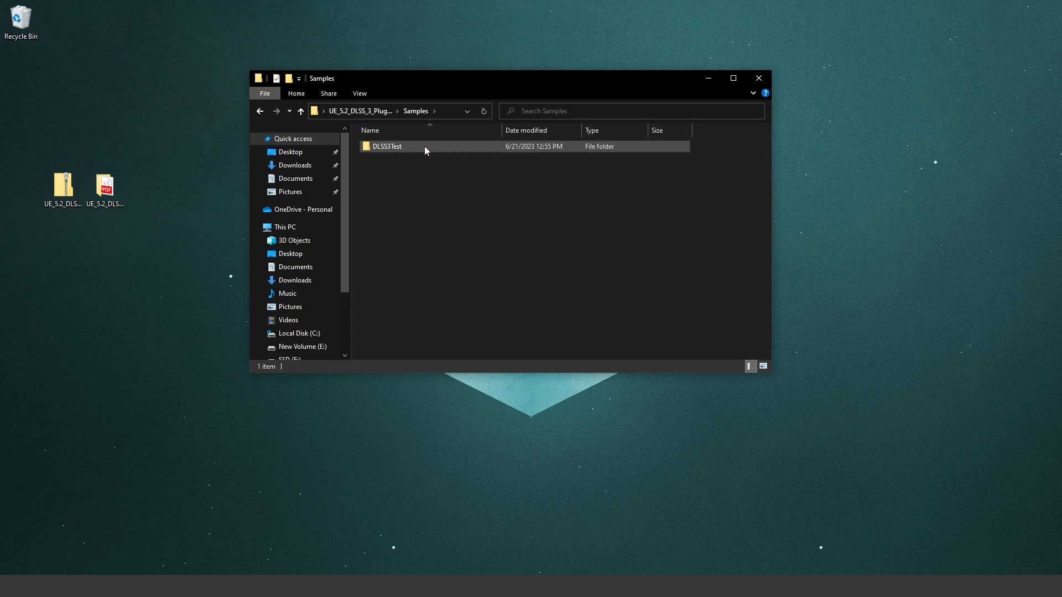
double_click(387, 146)
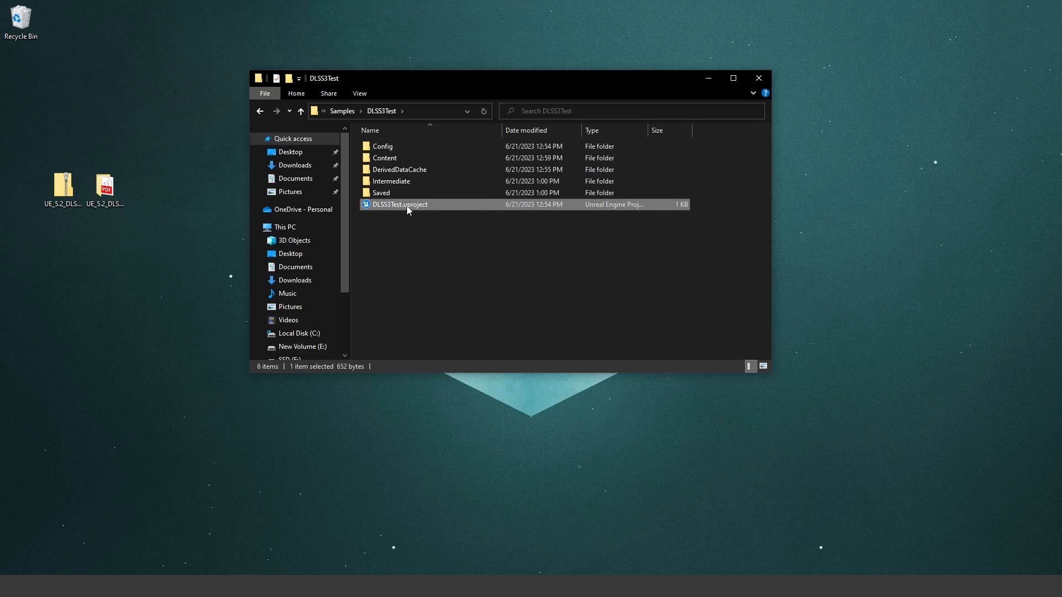
mouse_move(429, 211)
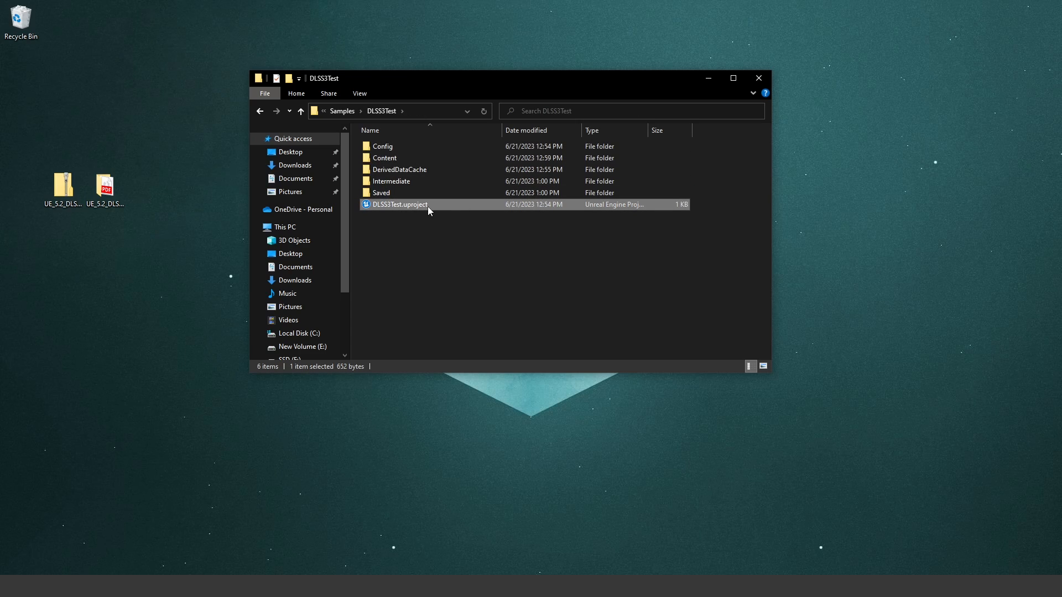
double_click(400, 205)
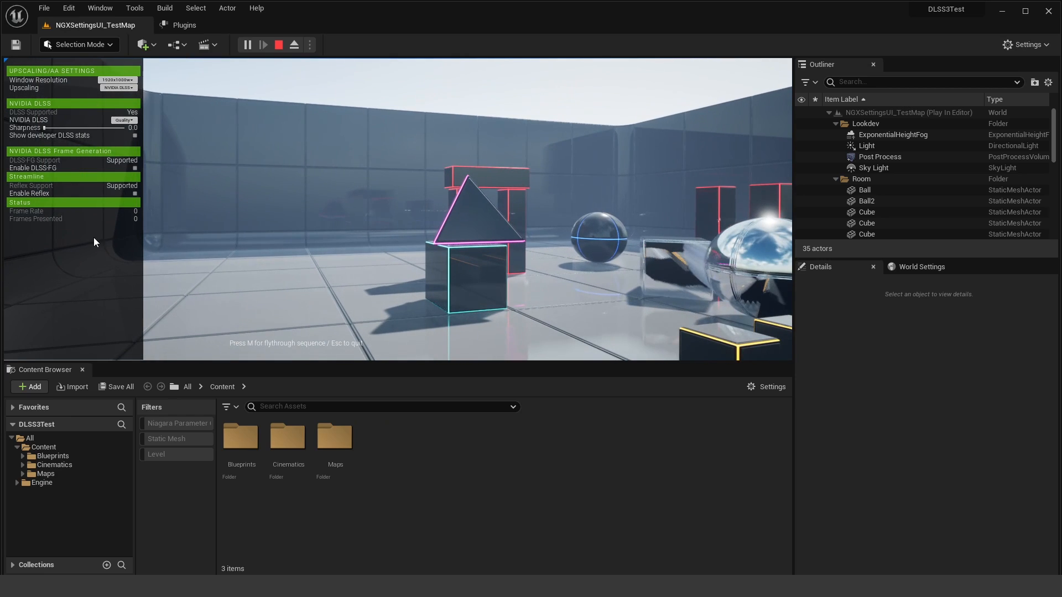
mouse_move(101, 97)
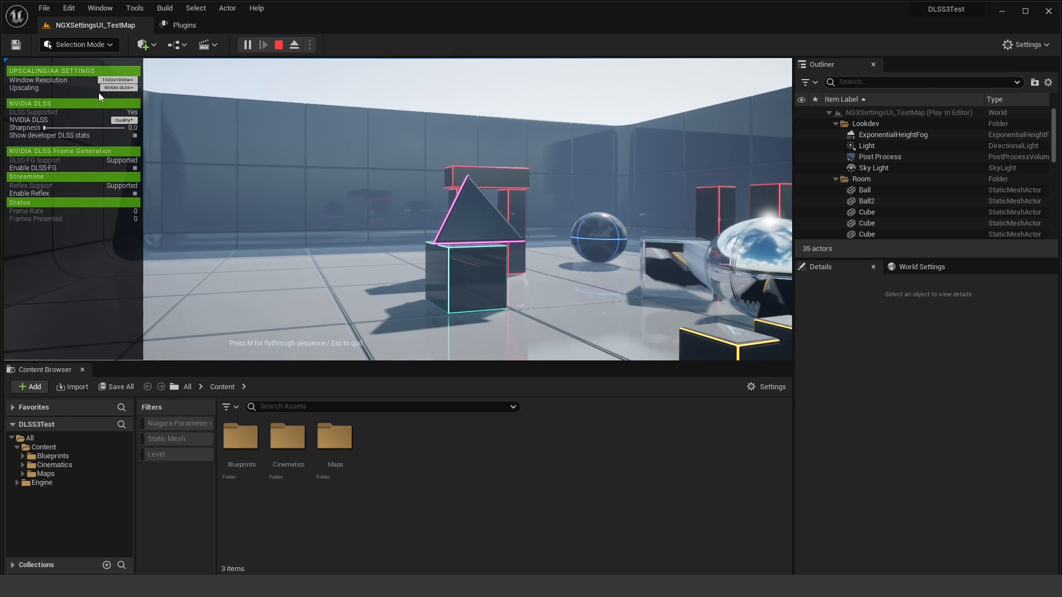
mouse_move(144, 162)
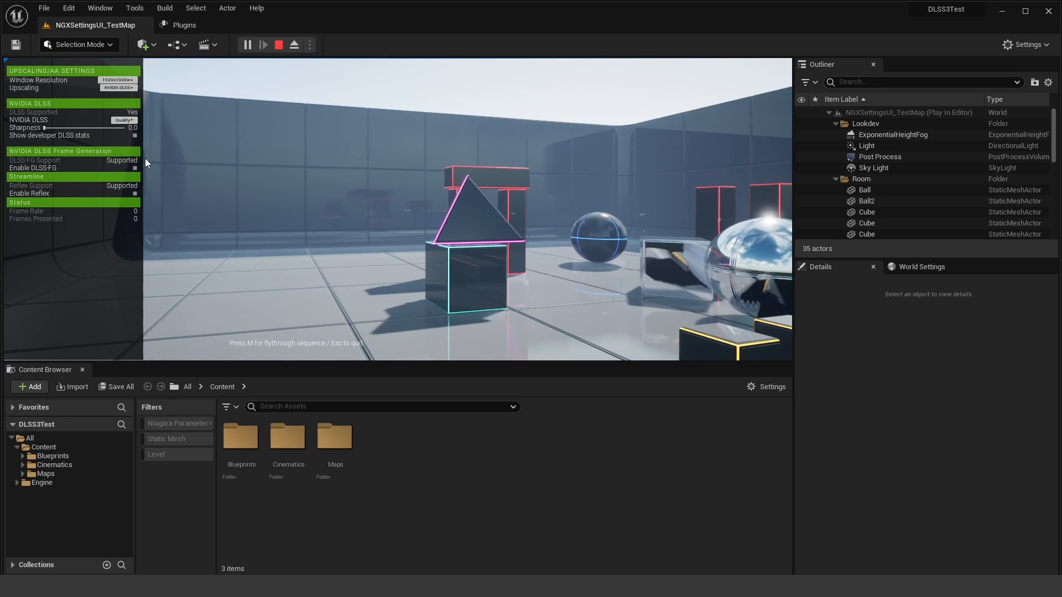
- Exit the playing NGXSettingsUI_TestMap session after inspecting the DLSS widget
click(278, 44)
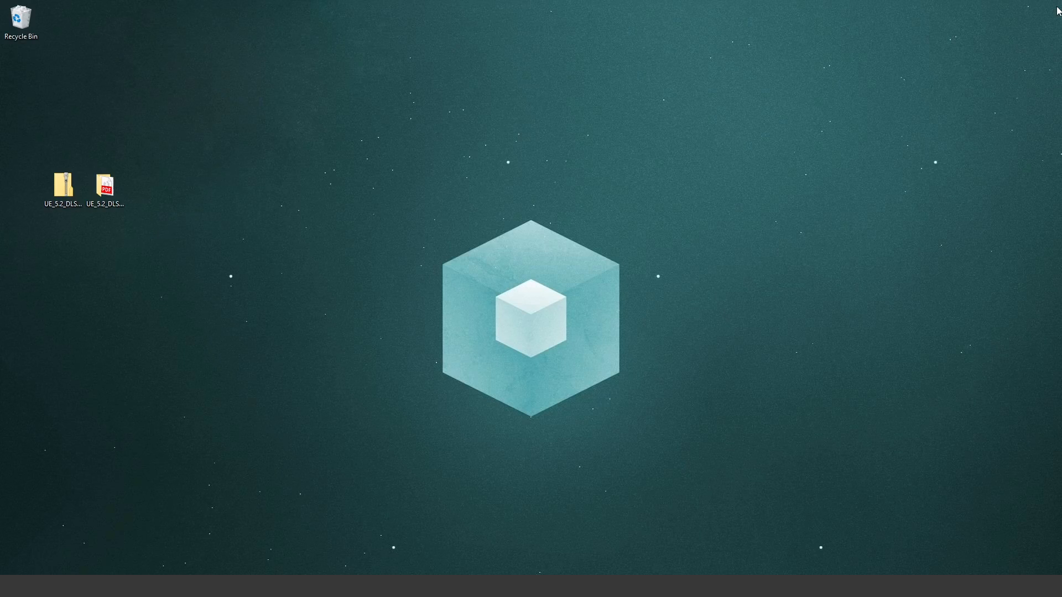
- Browse to Samples > DLSS3Test > Content and copy the selected sample content folders
double_click(62, 186)
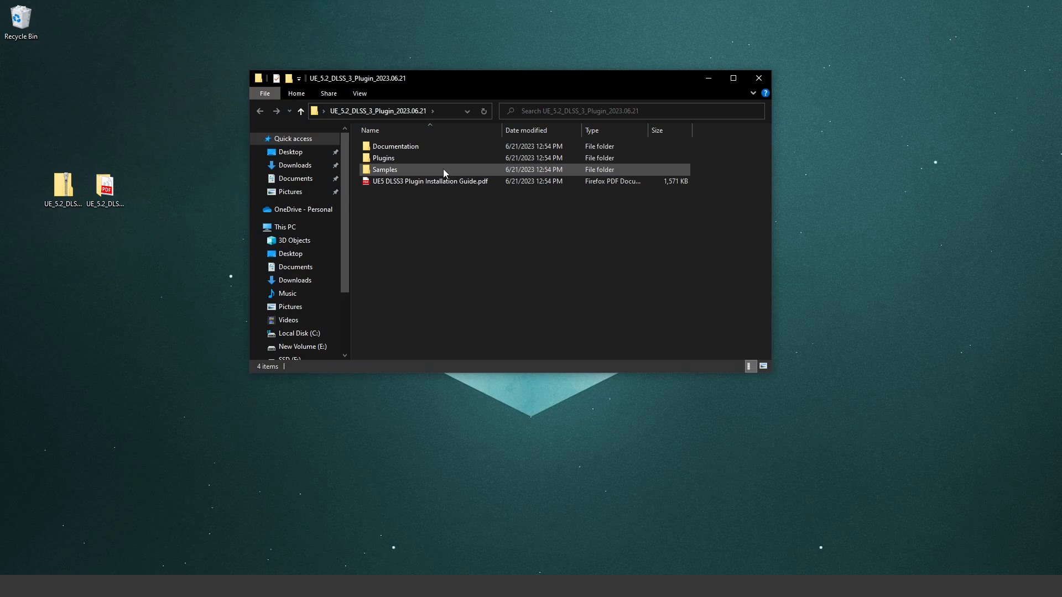
double_click(385, 170)
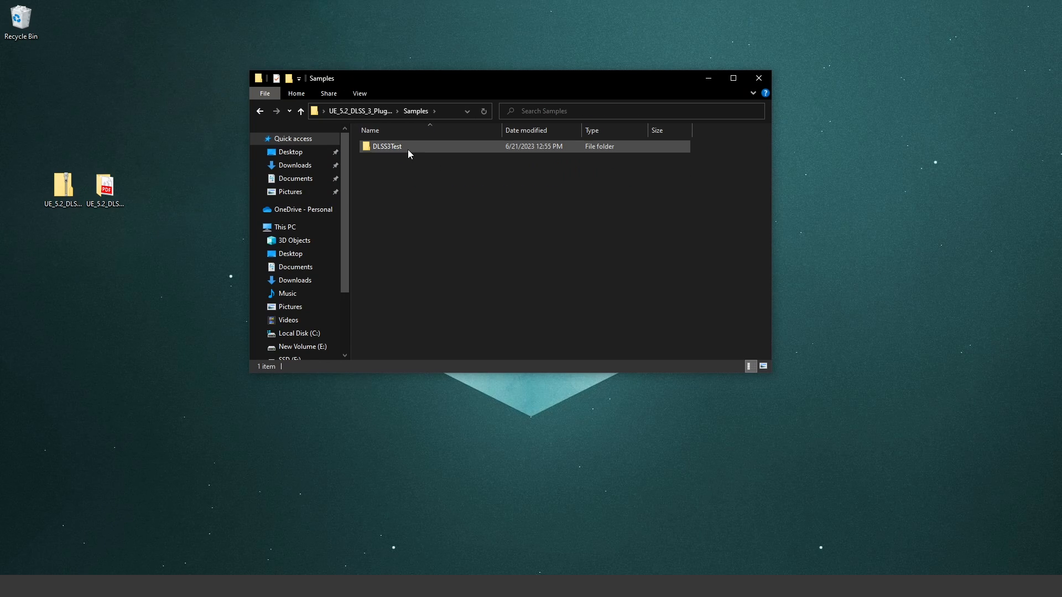
double_click(387, 146)
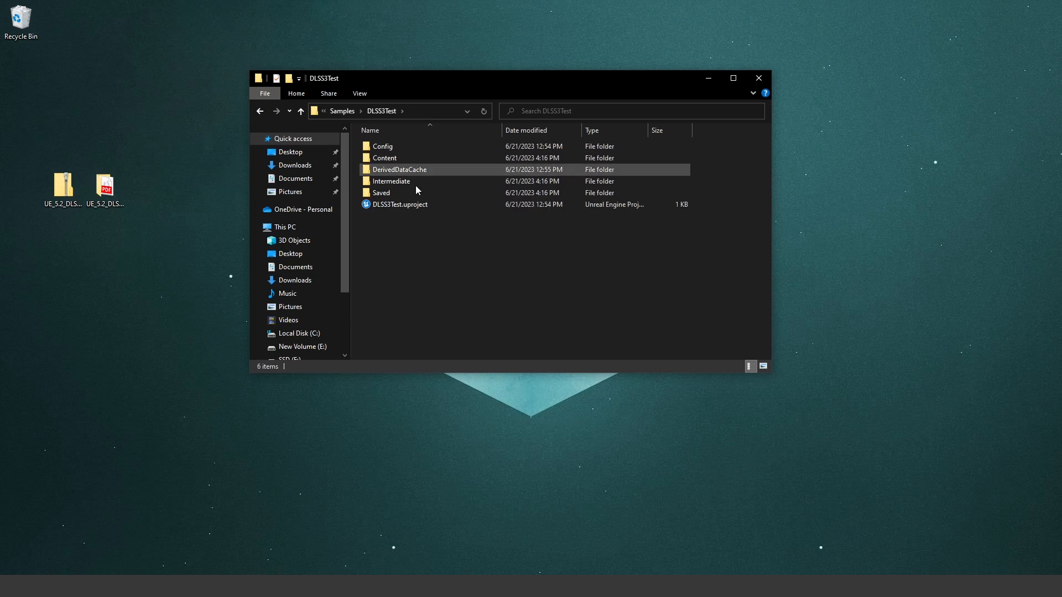
double_click(385, 158)
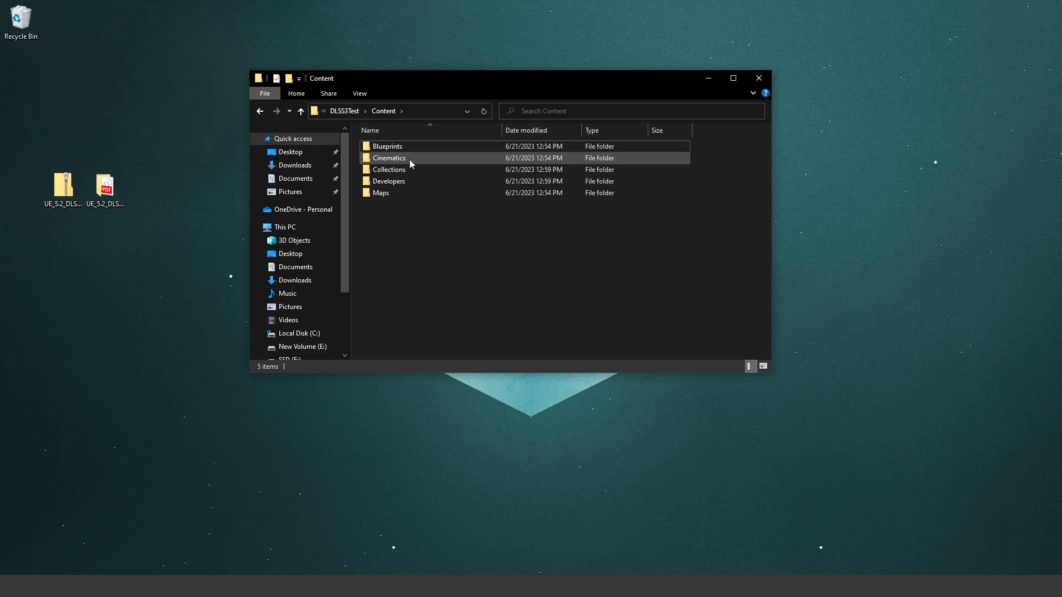
right_click(387, 146)
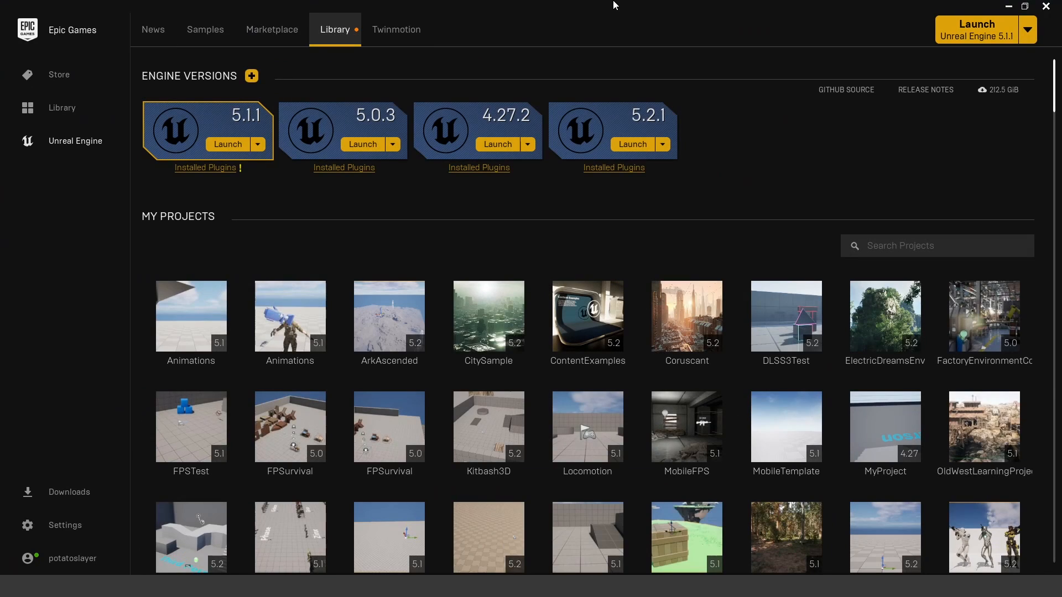
- Reveal the CitySample project folder on disk via Show in folder
right_click(488, 316)
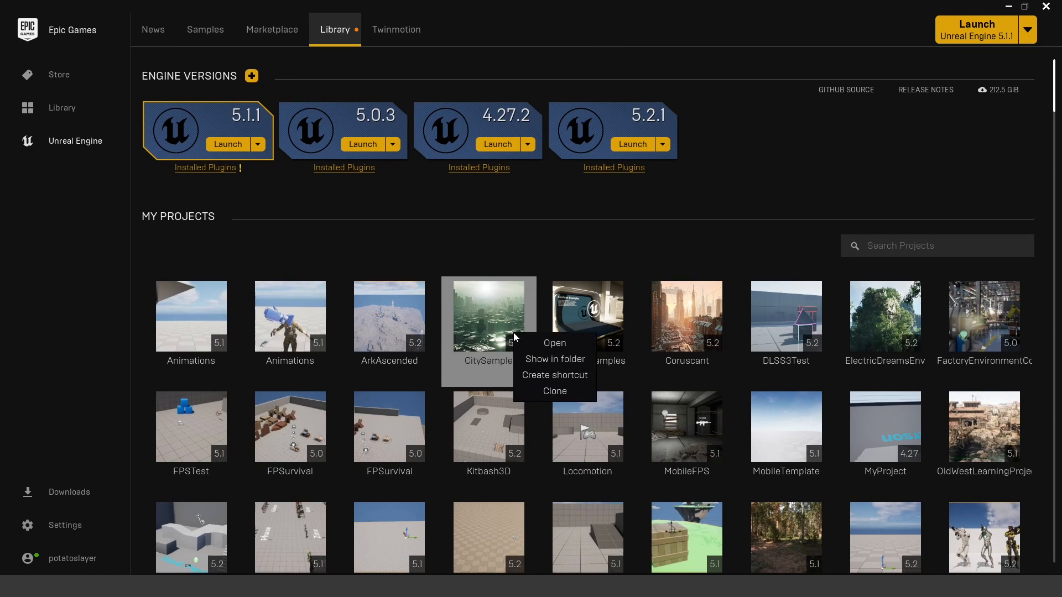
mouse_move(443, 179)
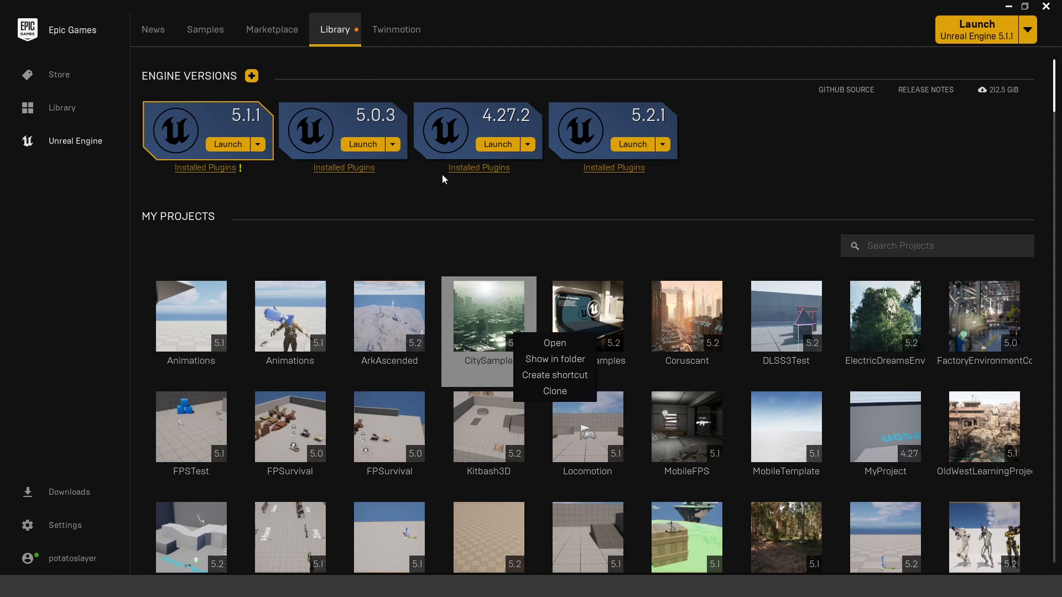
click(555, 358)
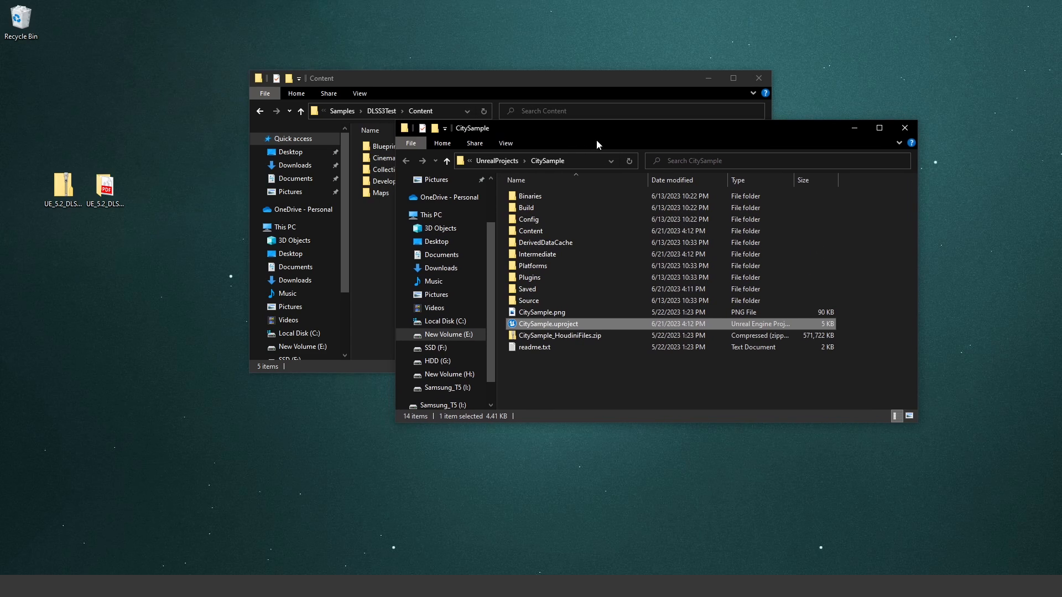
- Paste the DLSS3Test Blueprints into CitySample's Content folder and reopen CitySample
double_click(531, 230)
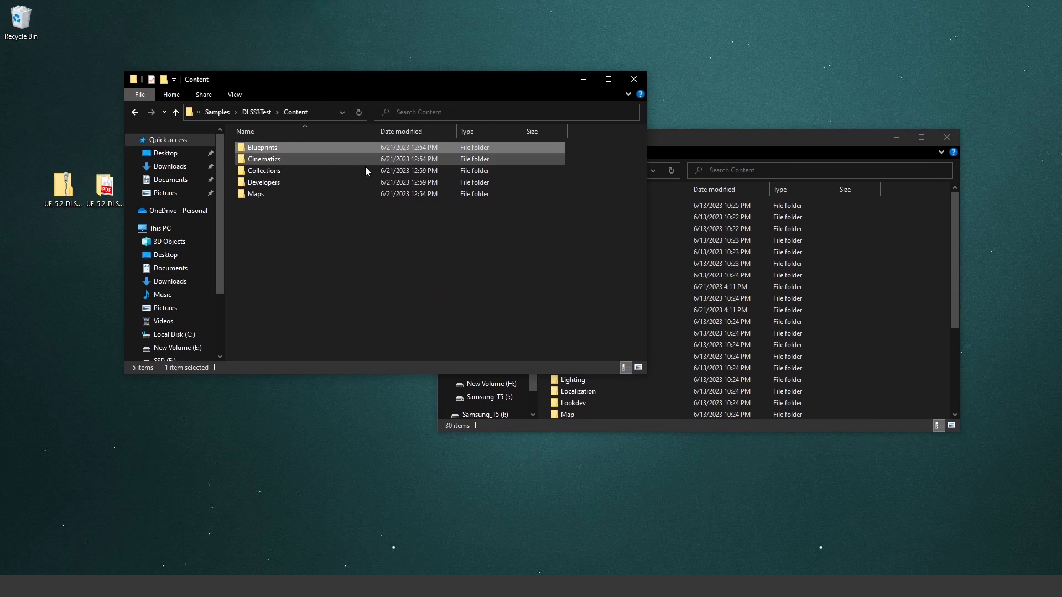
double_click(262, 147)
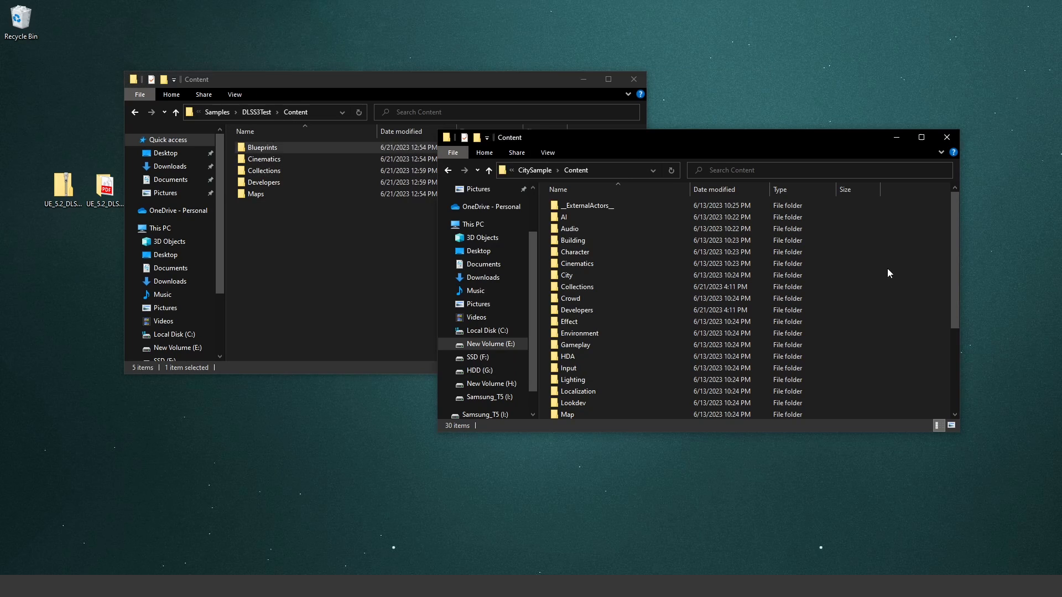
click(576, 240)
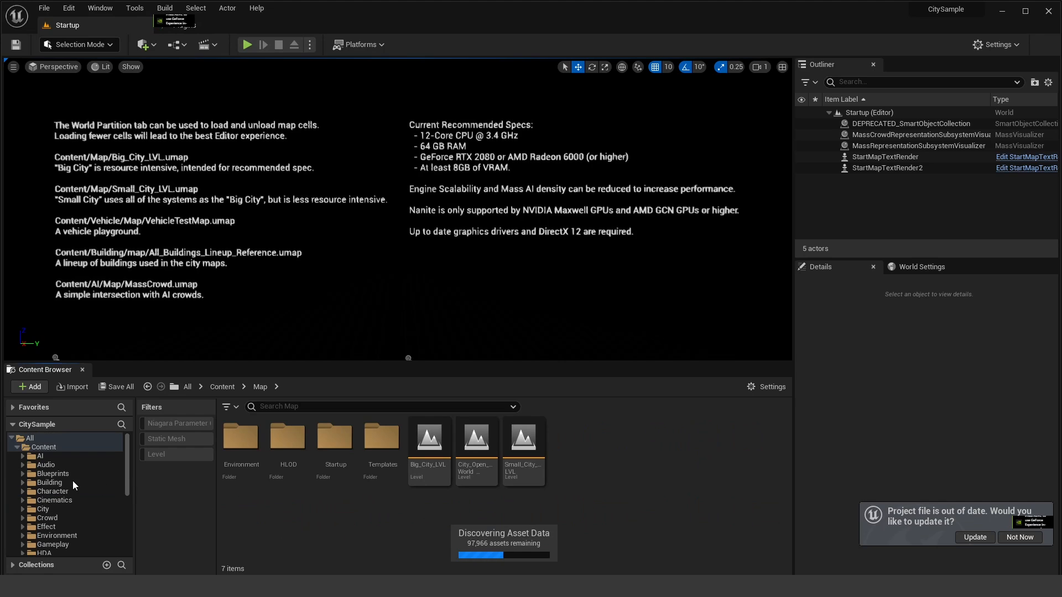
- Check the copied Blueprints widgets, then load Small_City_LVL from the Map folder
click(53, 473)
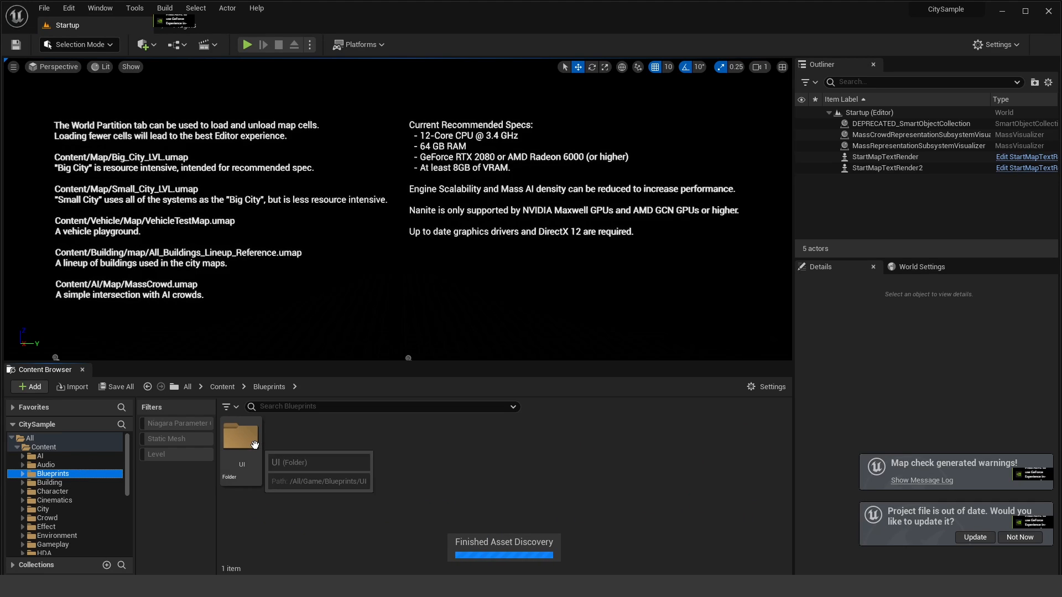
double_click(241, 437)
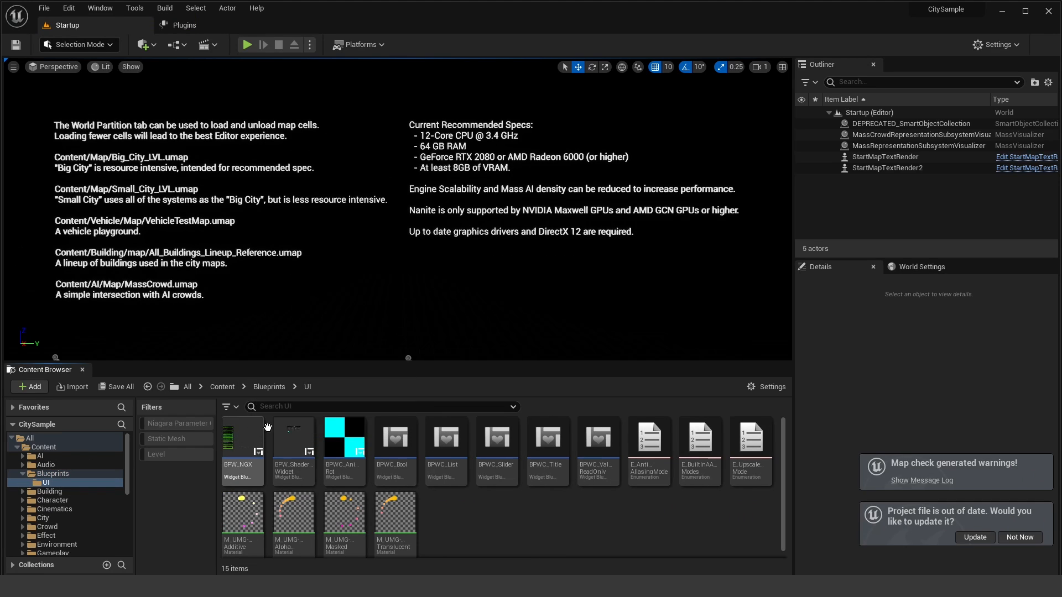
mouse_move(241, 437)
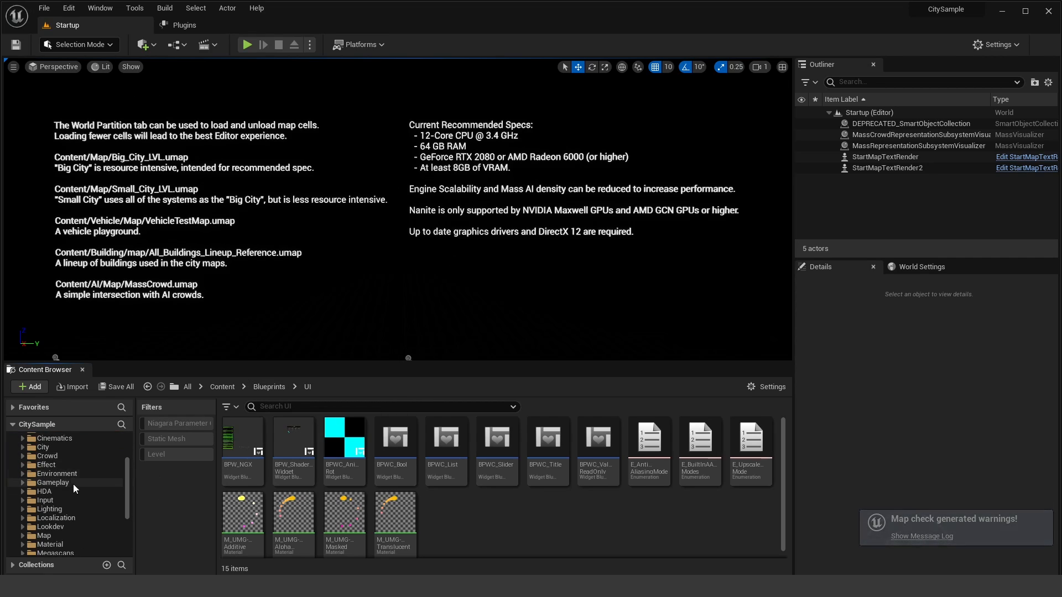
click(45, 536)
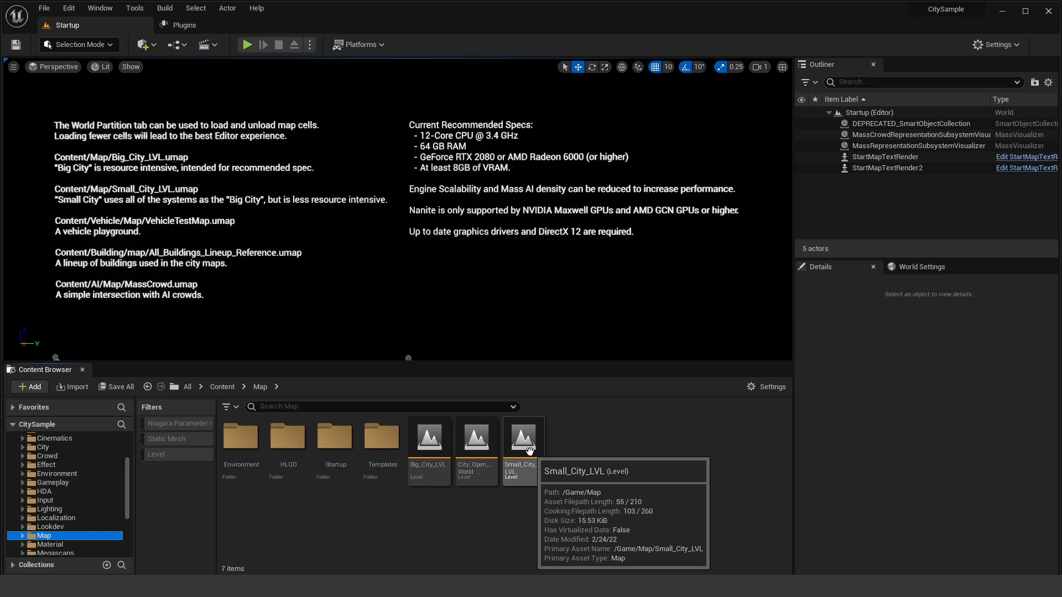
double_click(524, 437)
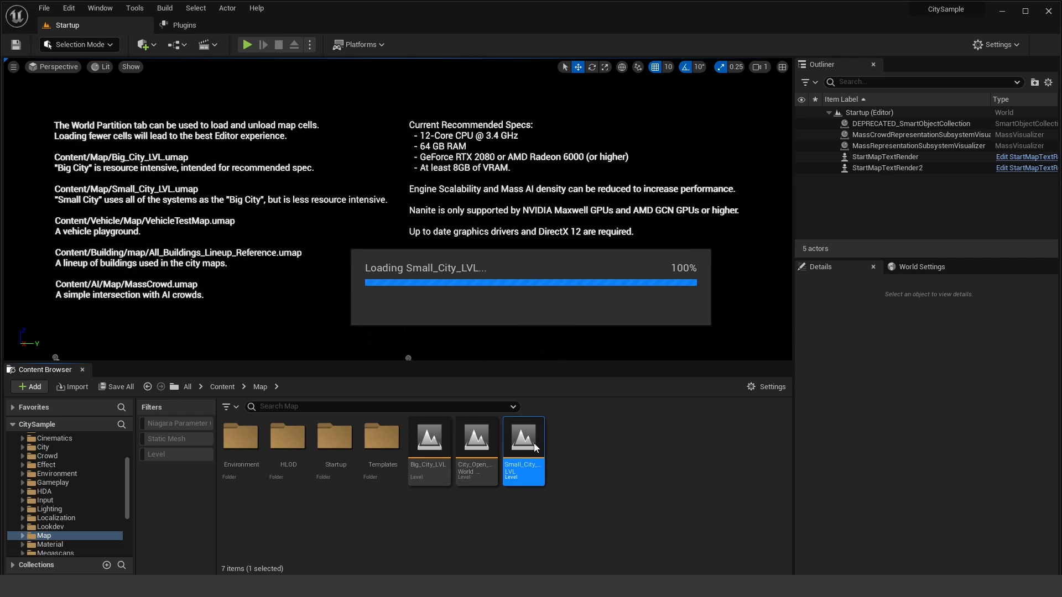
double_click(522, 437)
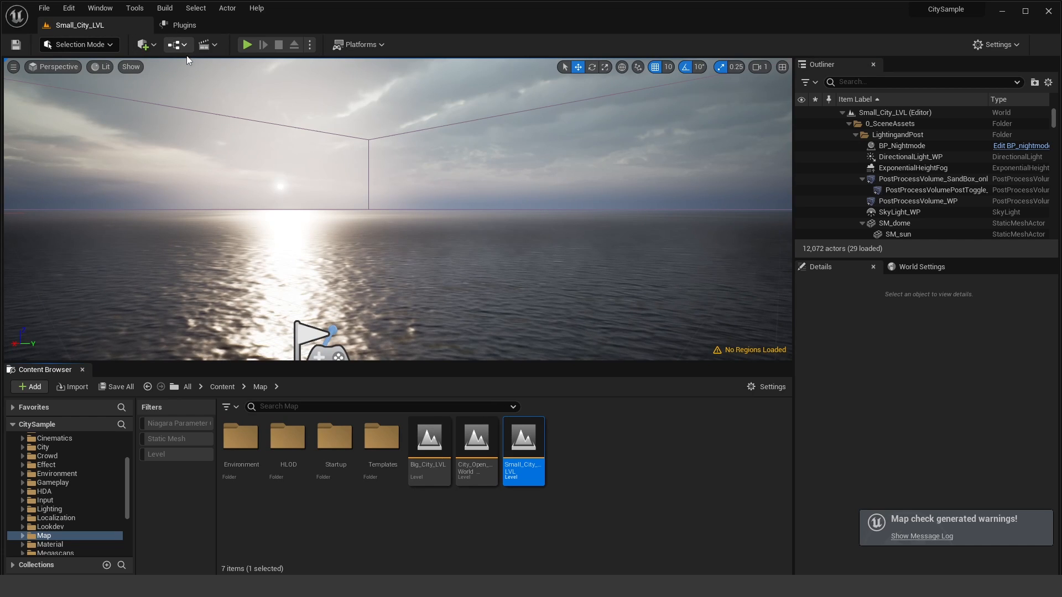
- In the Level Blueprint, create a BPW_NGX widget on BeginPlay and add it to the viewport
click(185, 44)
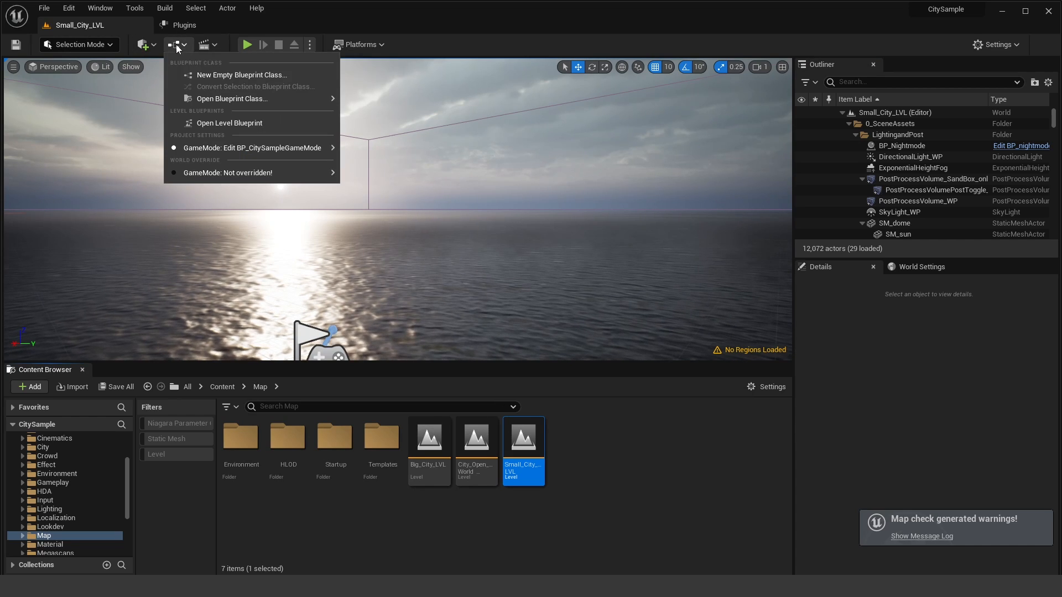
mouse_move(229, 123)
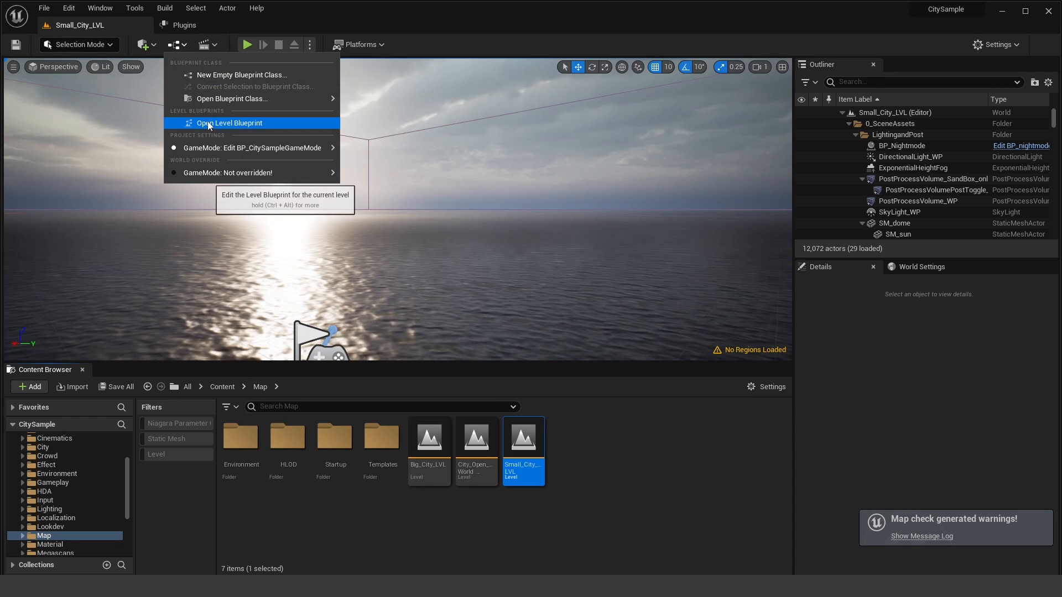
click(229, 123)
text(creat)
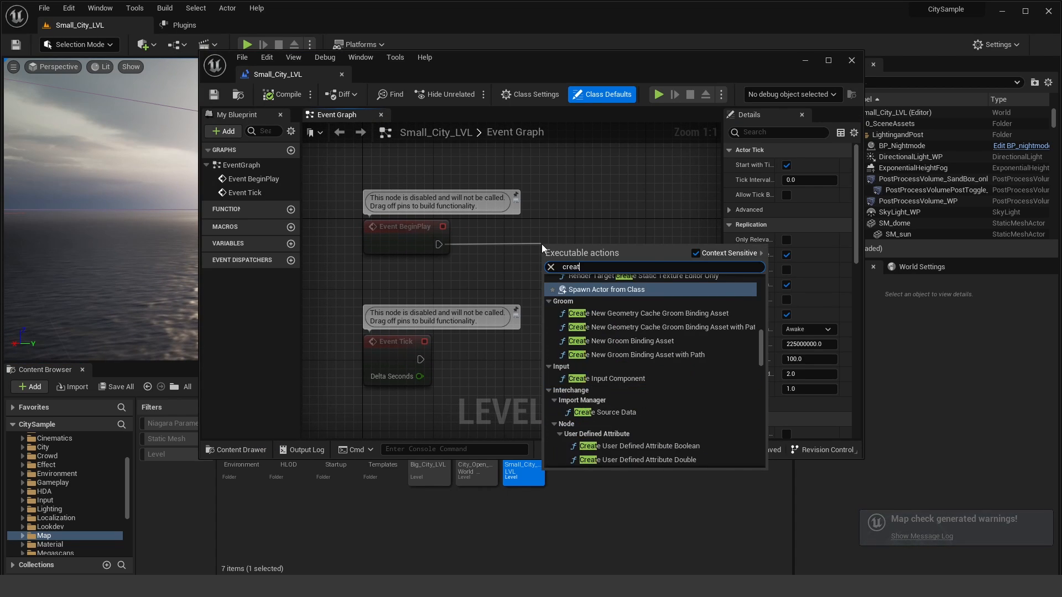
click(604, 289)
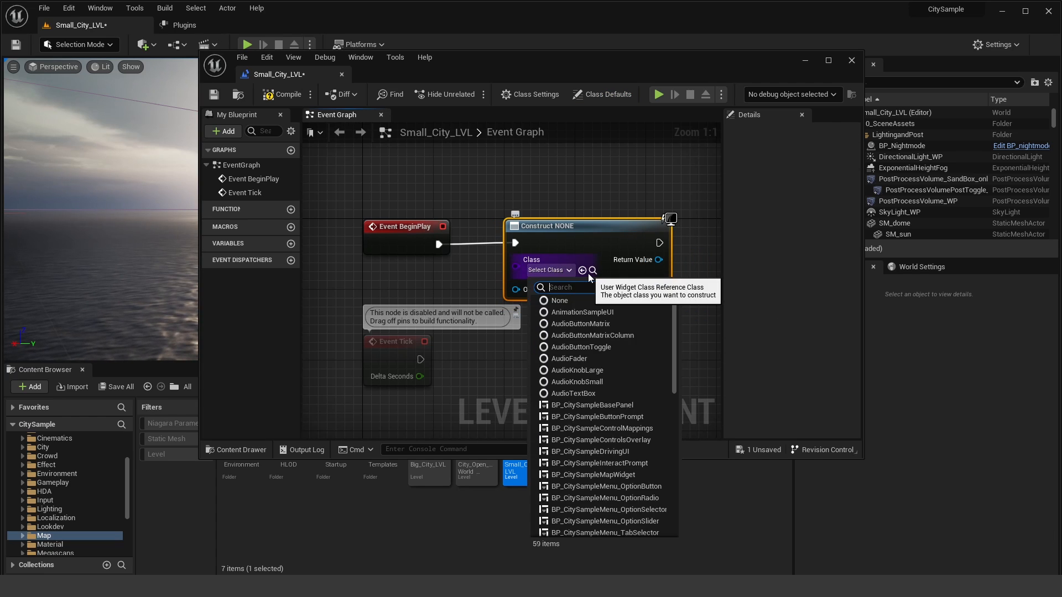
text(ngx)
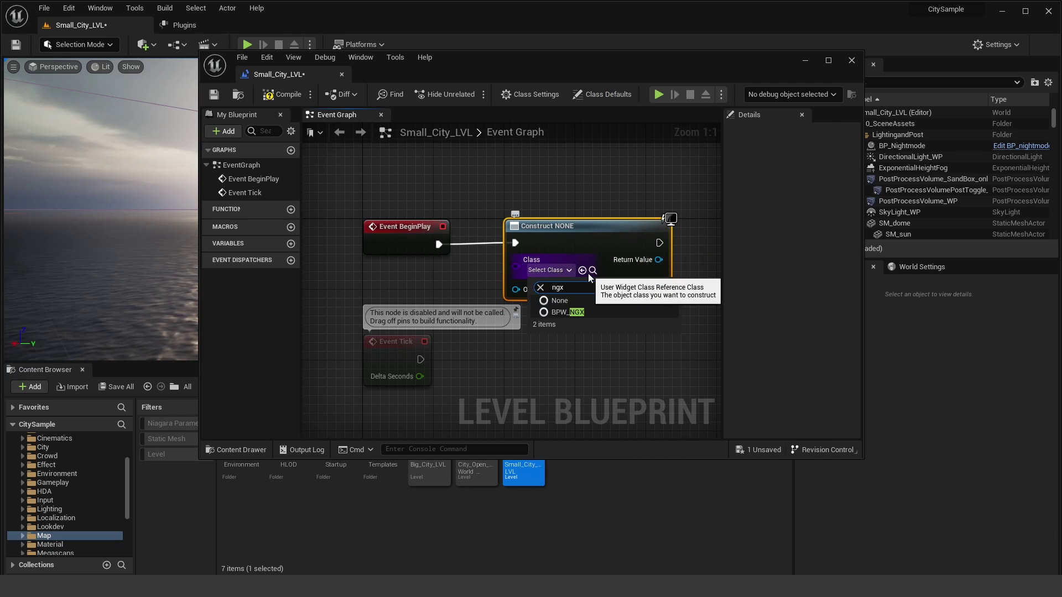
mouse_move(575, 312)
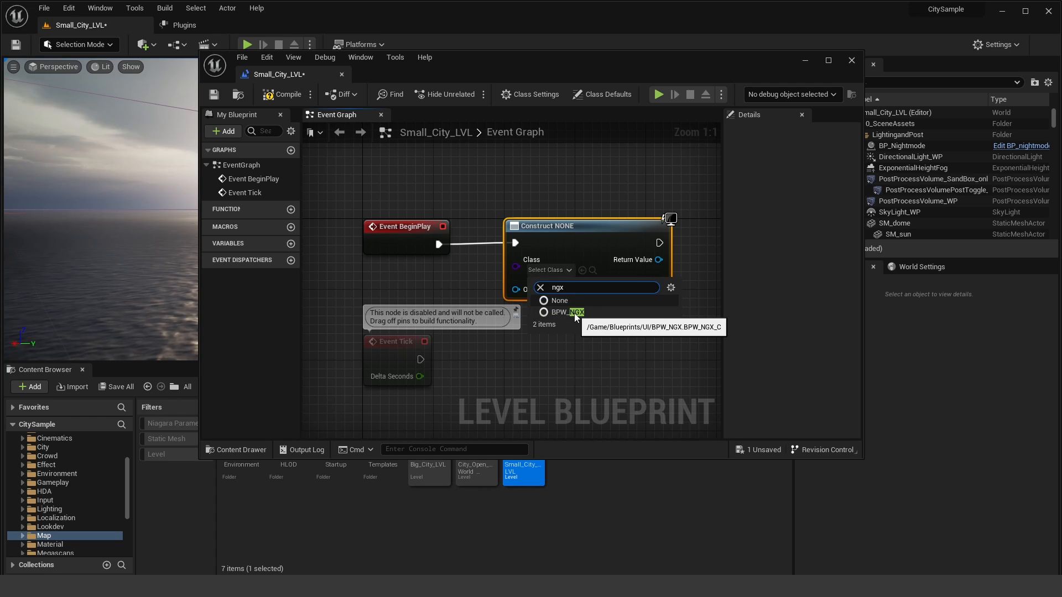
click(565, 312)
text(add)
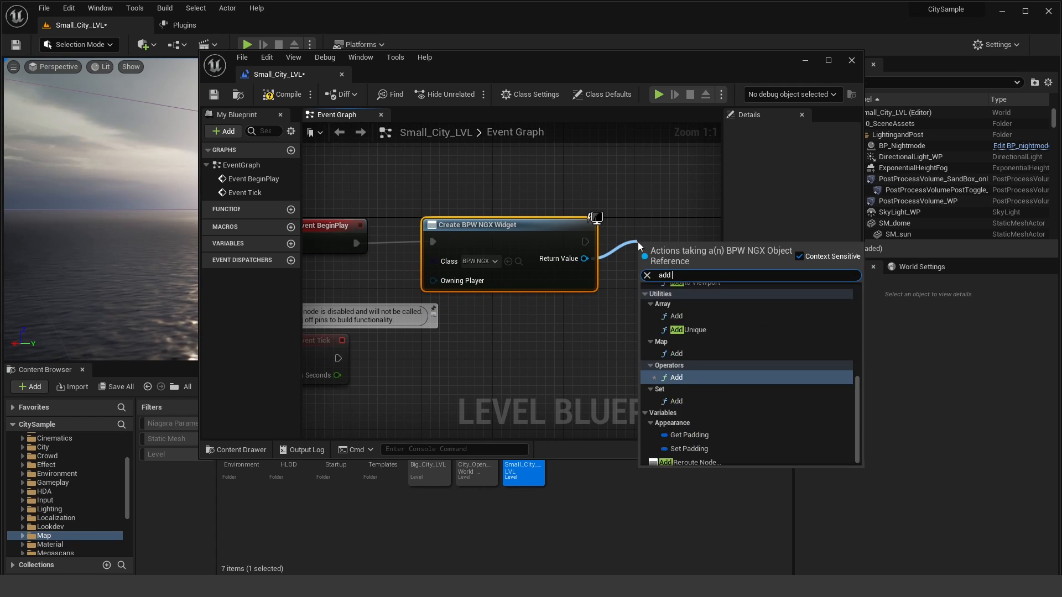
click(690, 282)
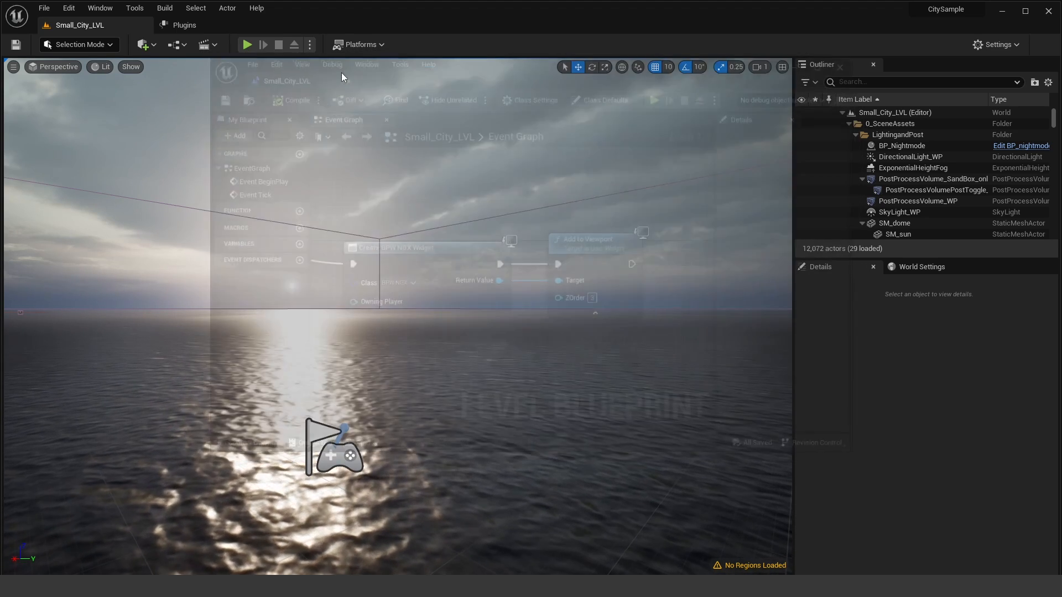
- Run Small_City_LVL as a Standalone Game from the Play options
click(310, 44)
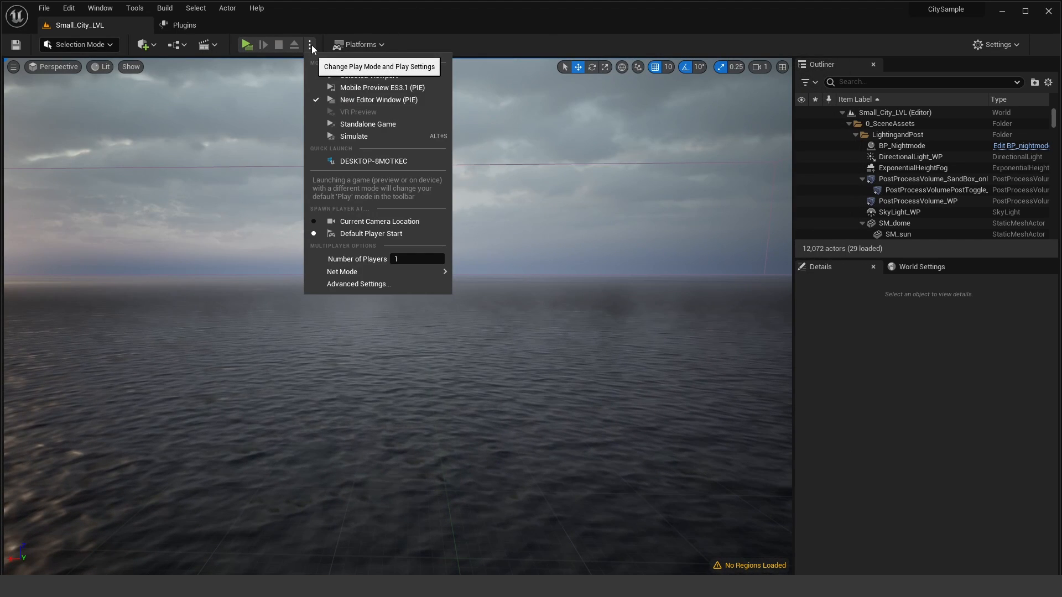
mouse_move(380, 100)
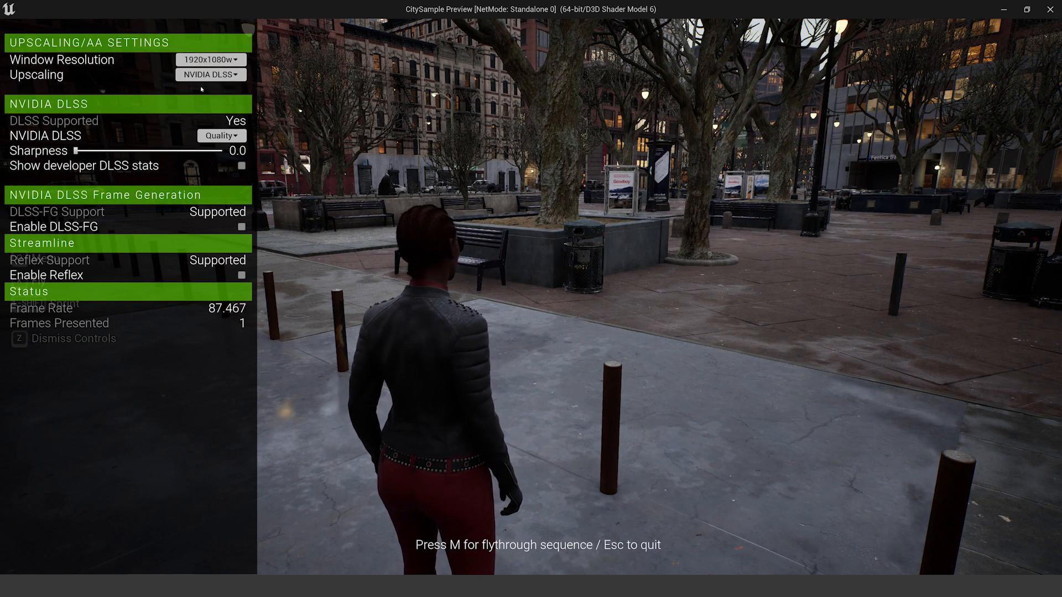
- Set 3840x2160 with NVIDIA DLSS, try Ultra Performance, return to Quality, and toggle frame generation
click(211, 60)
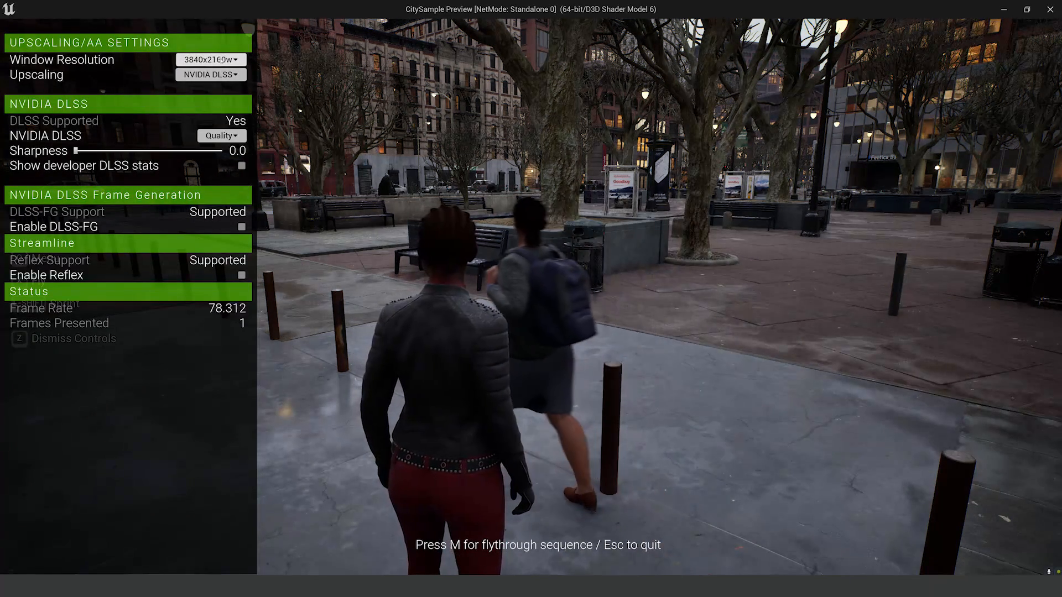
click(210, 74)
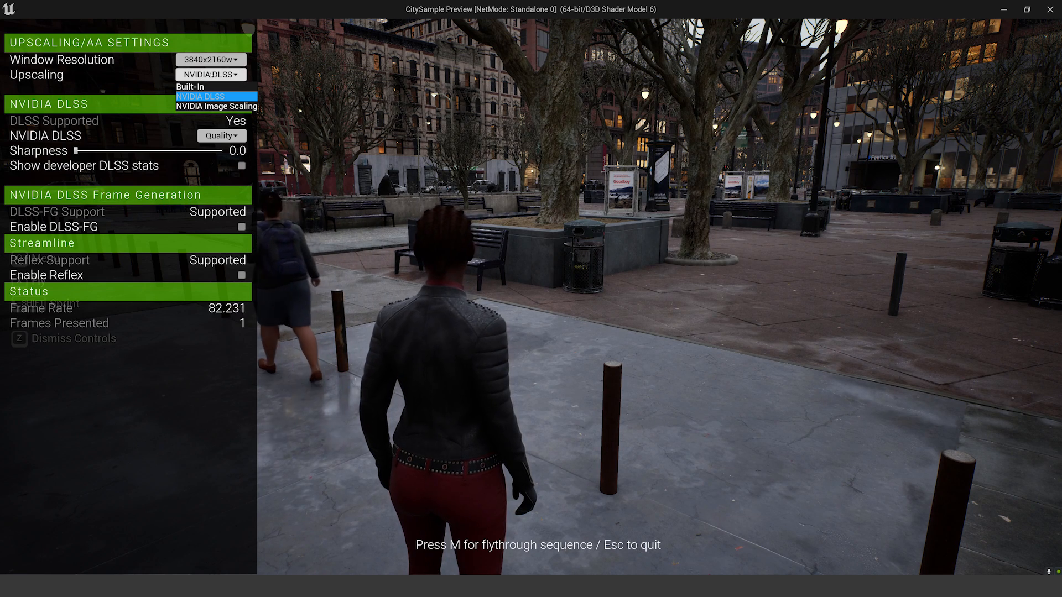
click(210, 95)
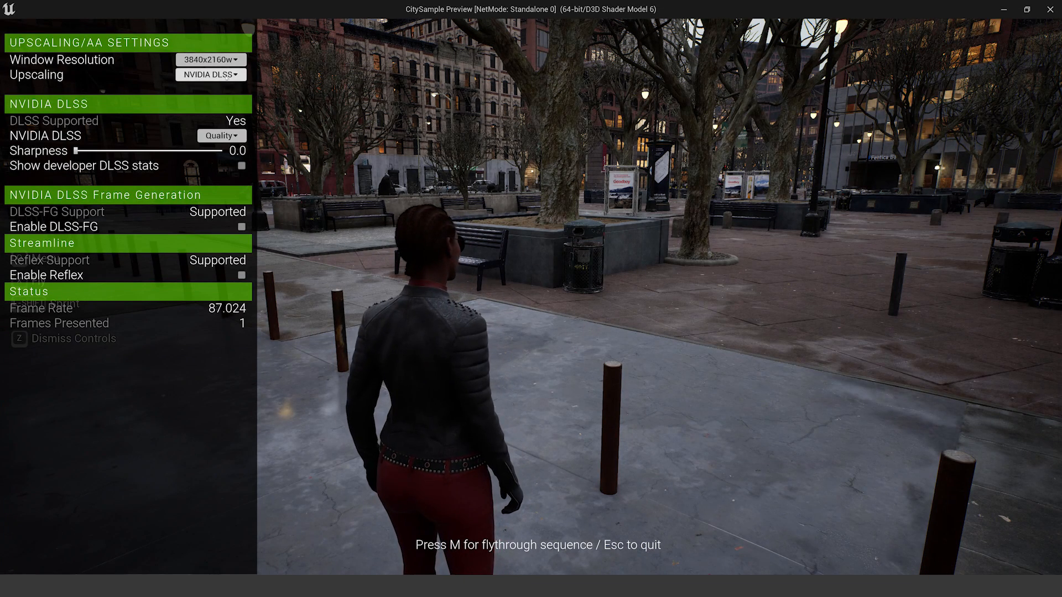
click(222, 135)
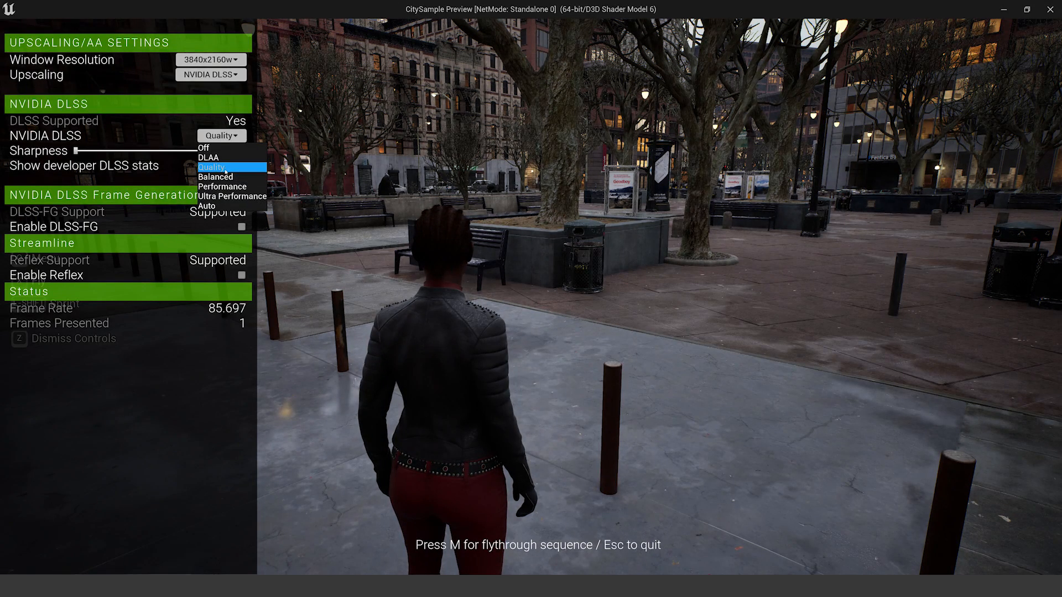
click(232, 197)
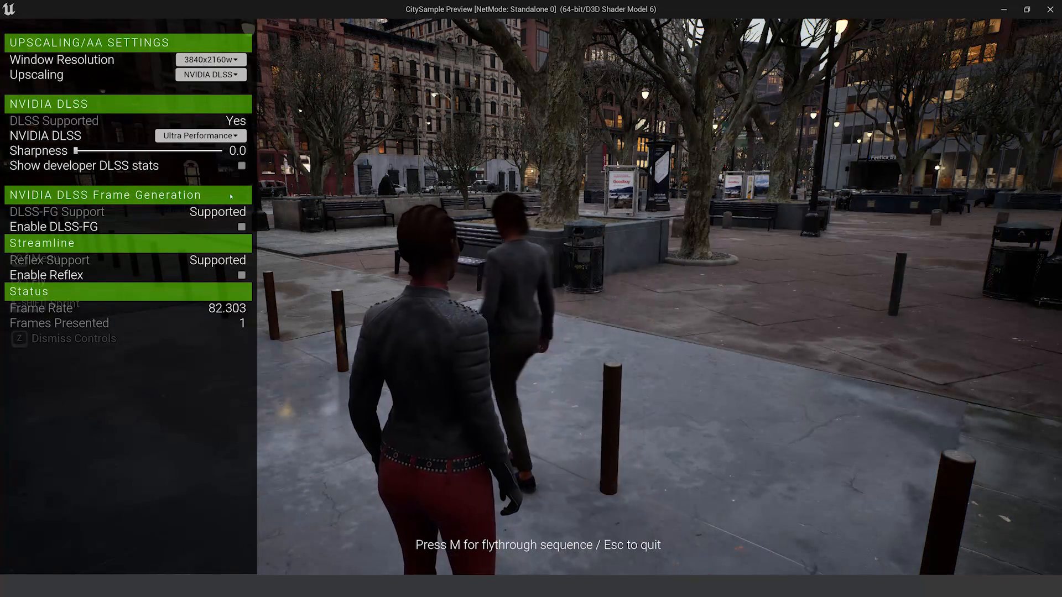
click(199, 135)
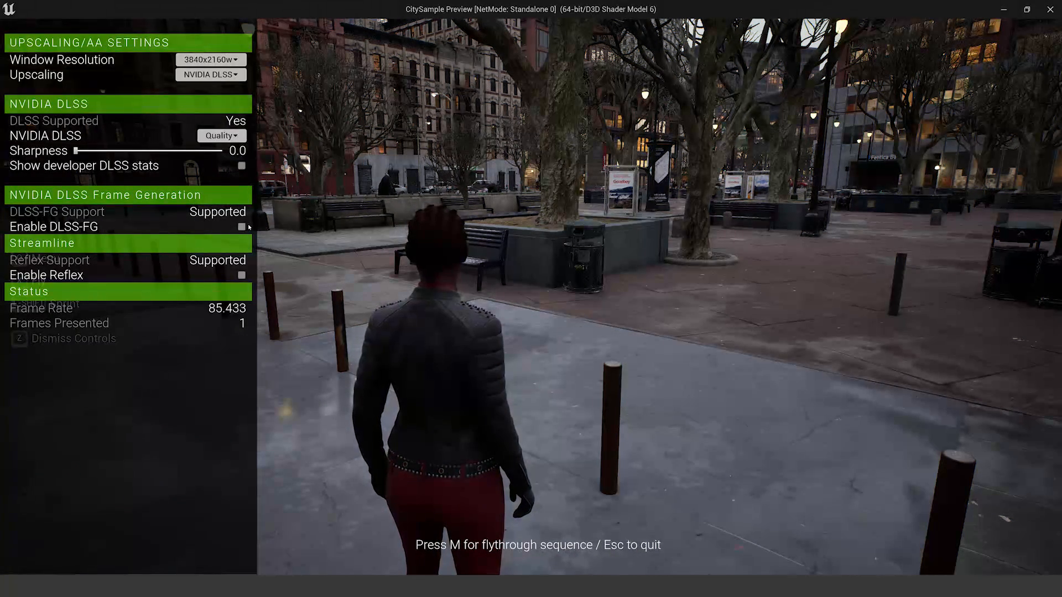
click(241, 226)
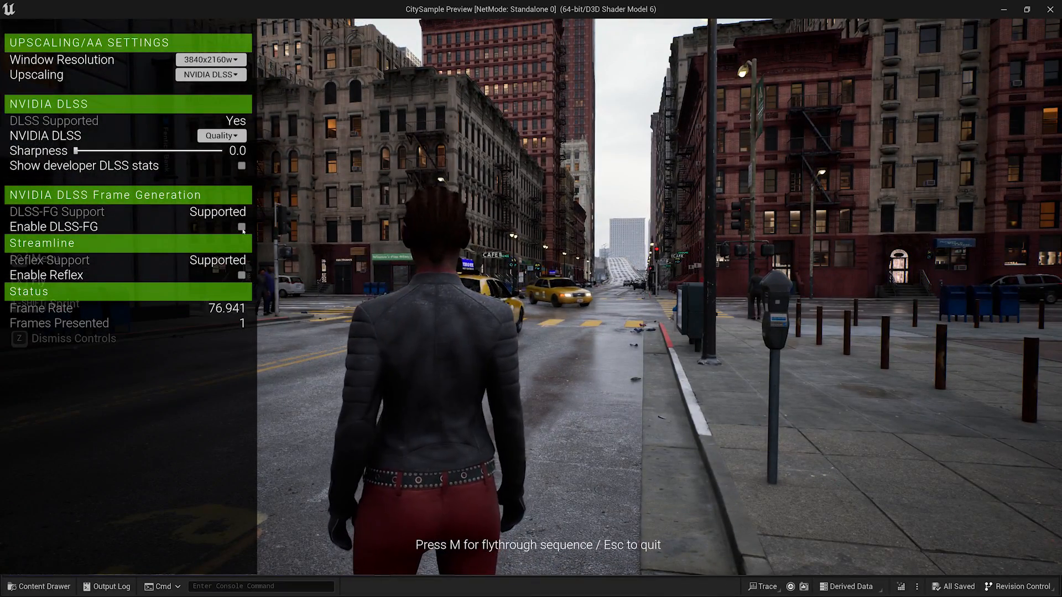
- Enable DLSS-FG in the city demo and again in Valley of the Ancient, reaching about 147 fps
click(241, 228)
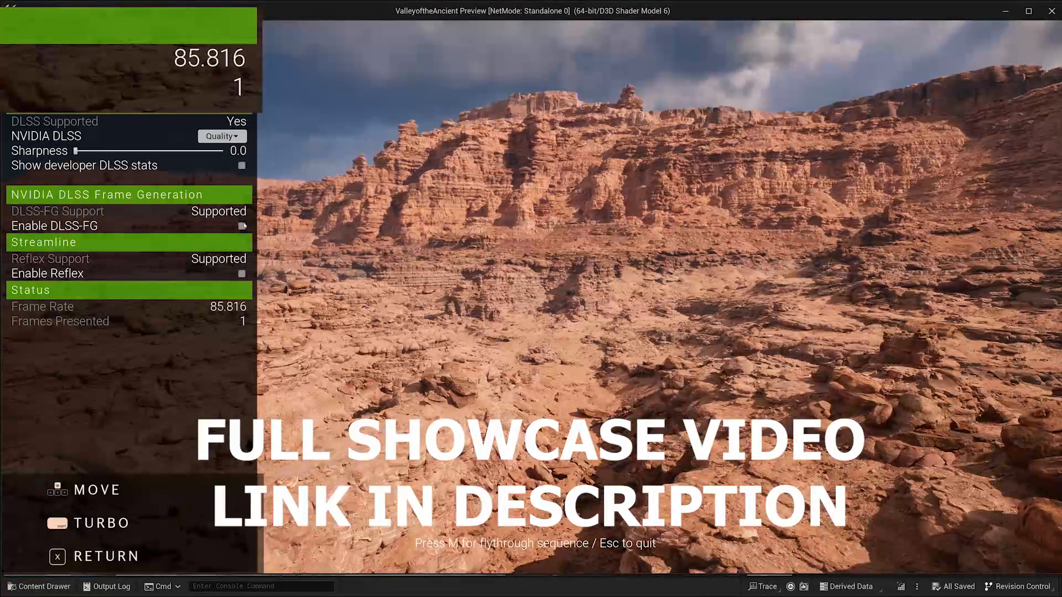
click(242, 225)
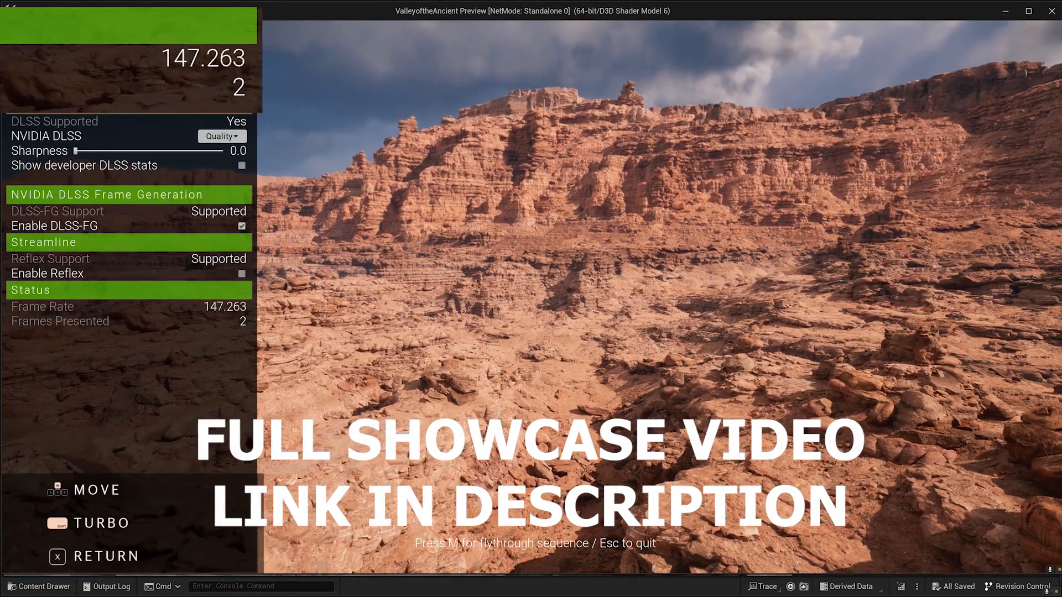